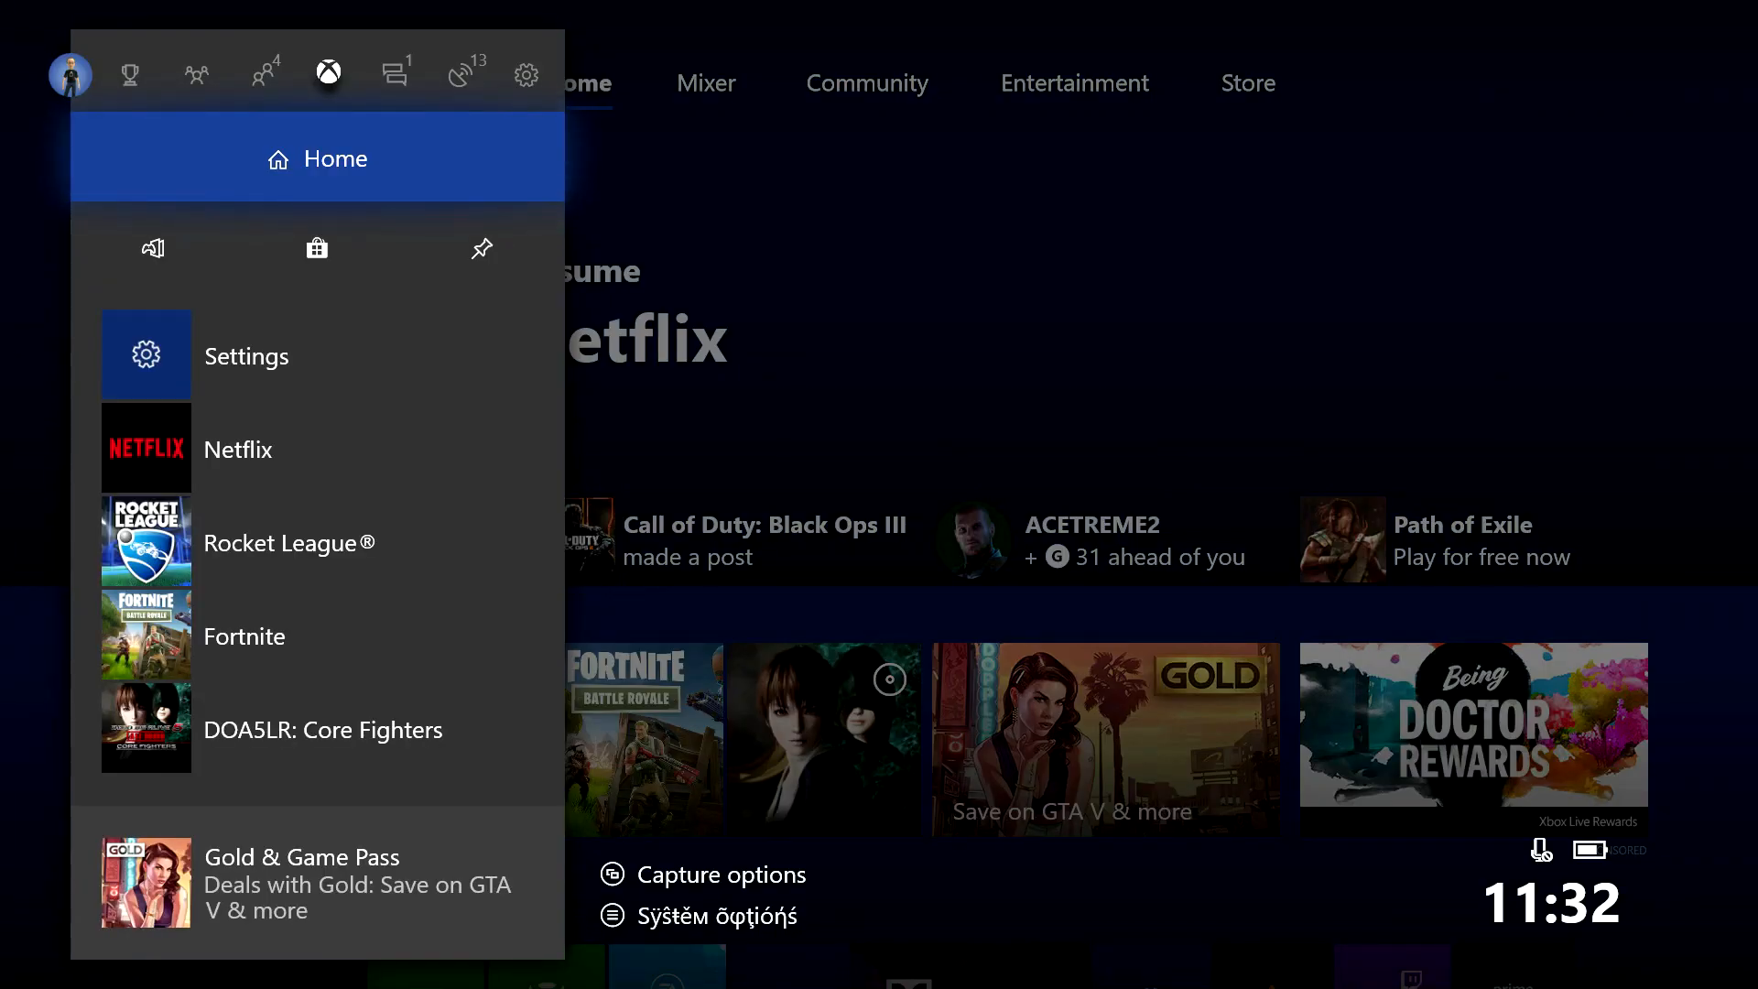
- Reach the Network page of the first console's Settings via the guide's System tab
{"action": "left_click", "coordinate": [525, 71]}
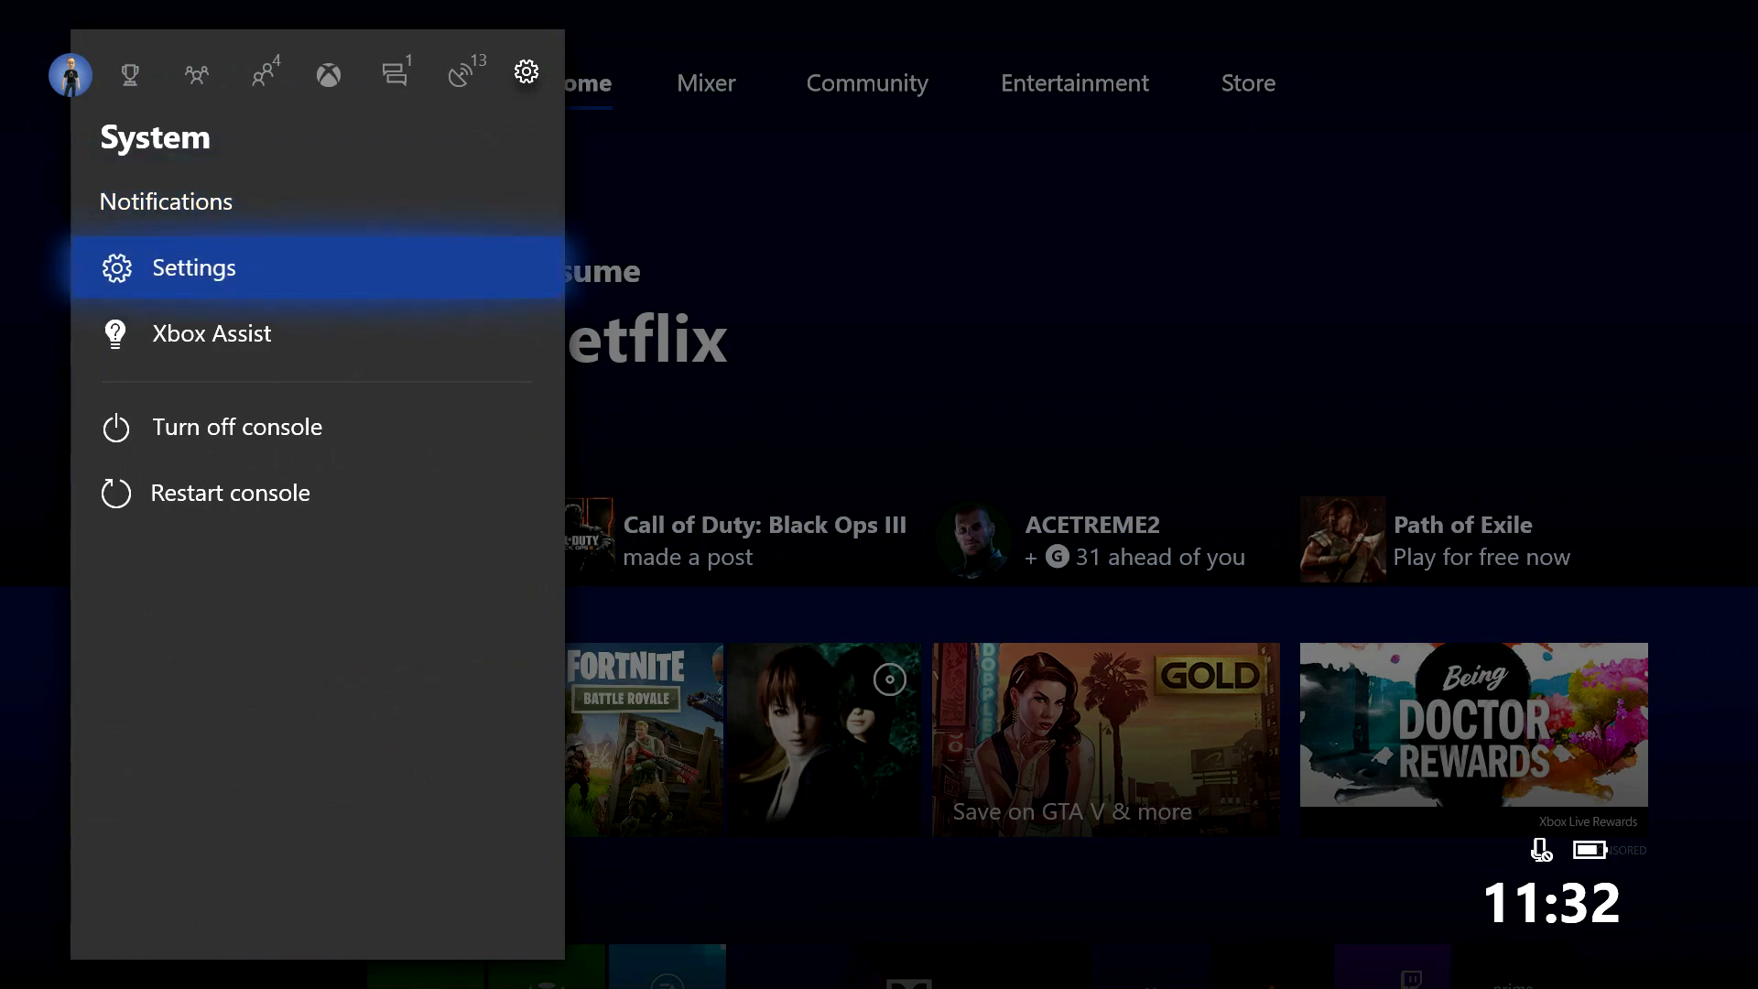
{"action": "left_click", "coordinate": [194, 267]}
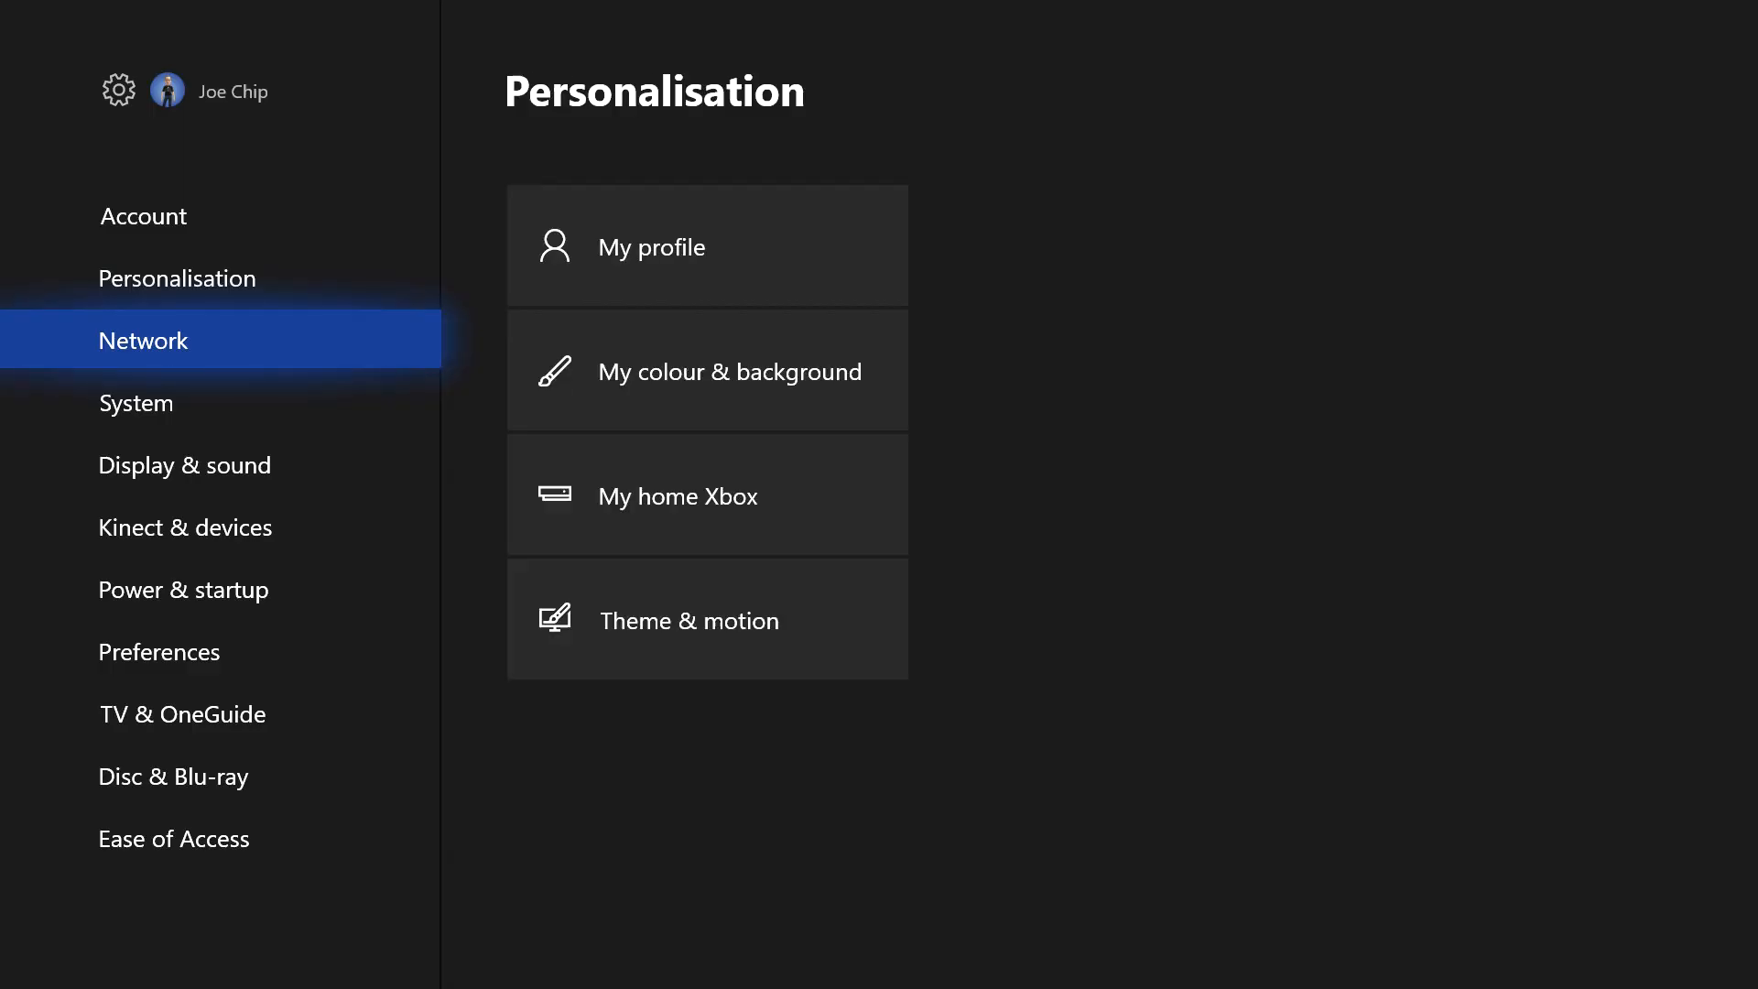
{"action": "left_click", "coordinate": [143, 340]}
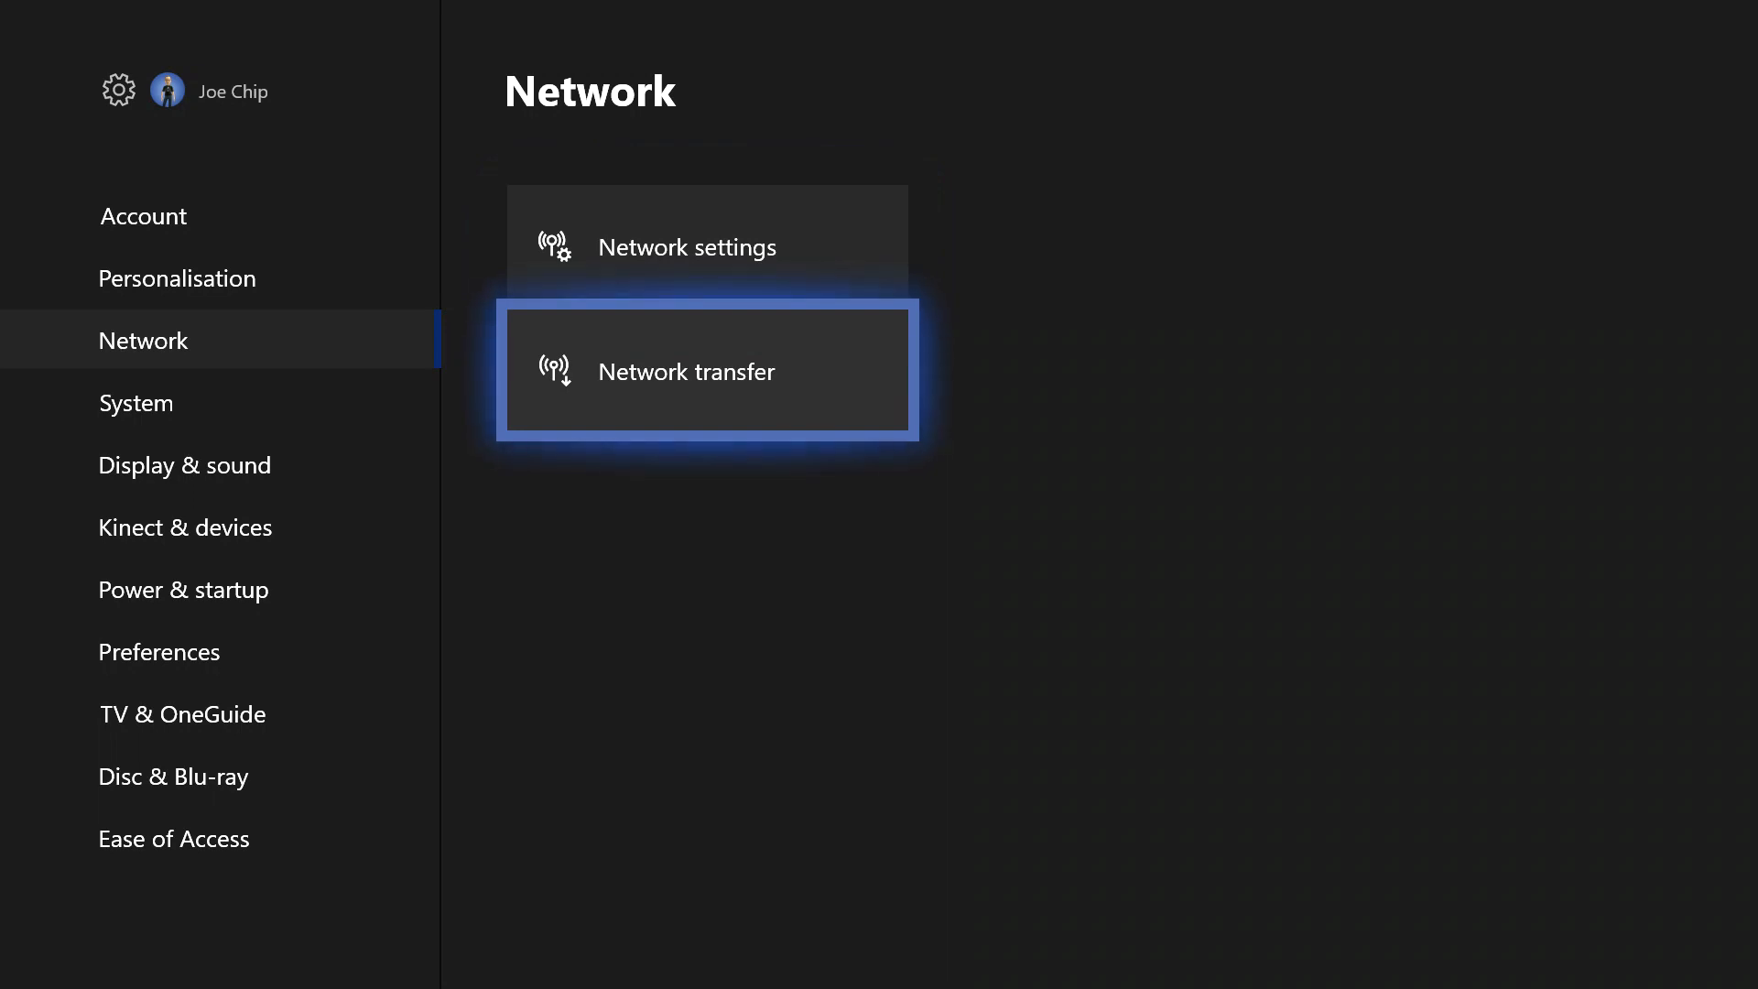
- On the Network transfer page, toggle Allow network transfer off and back on
{"action": "left_click", "coordinate": [703, 372]}
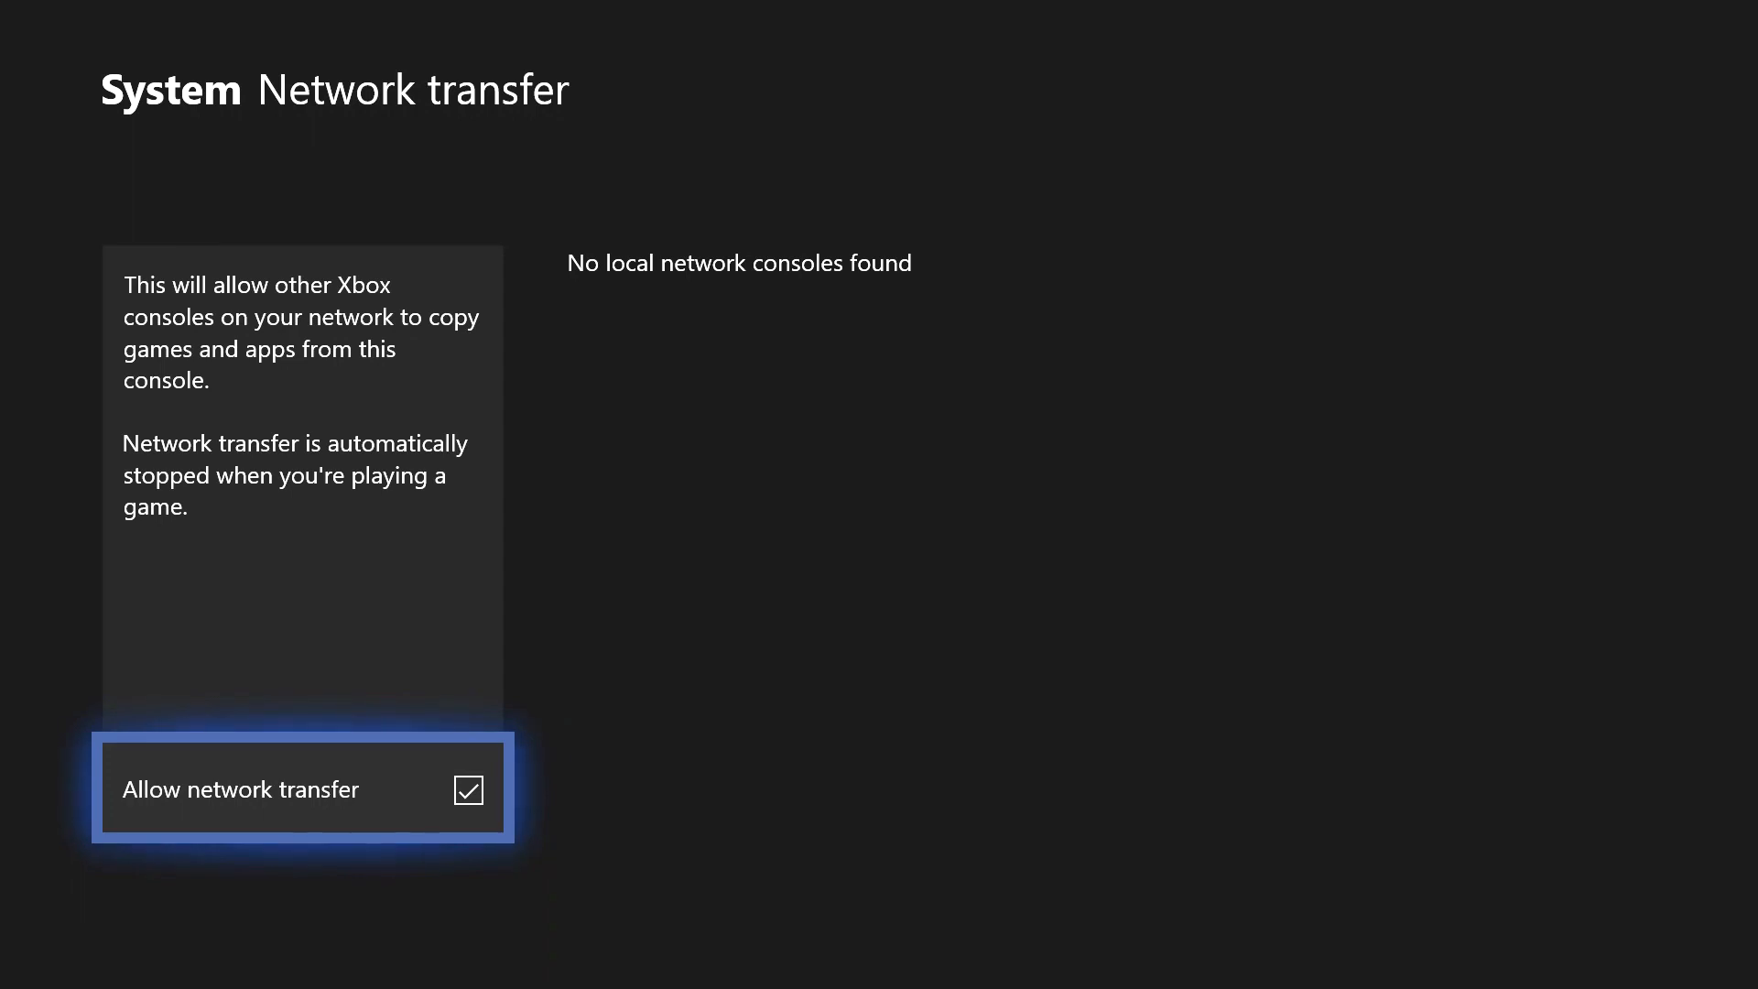
{"action": "left_click", "coordinate": [468, 791]}
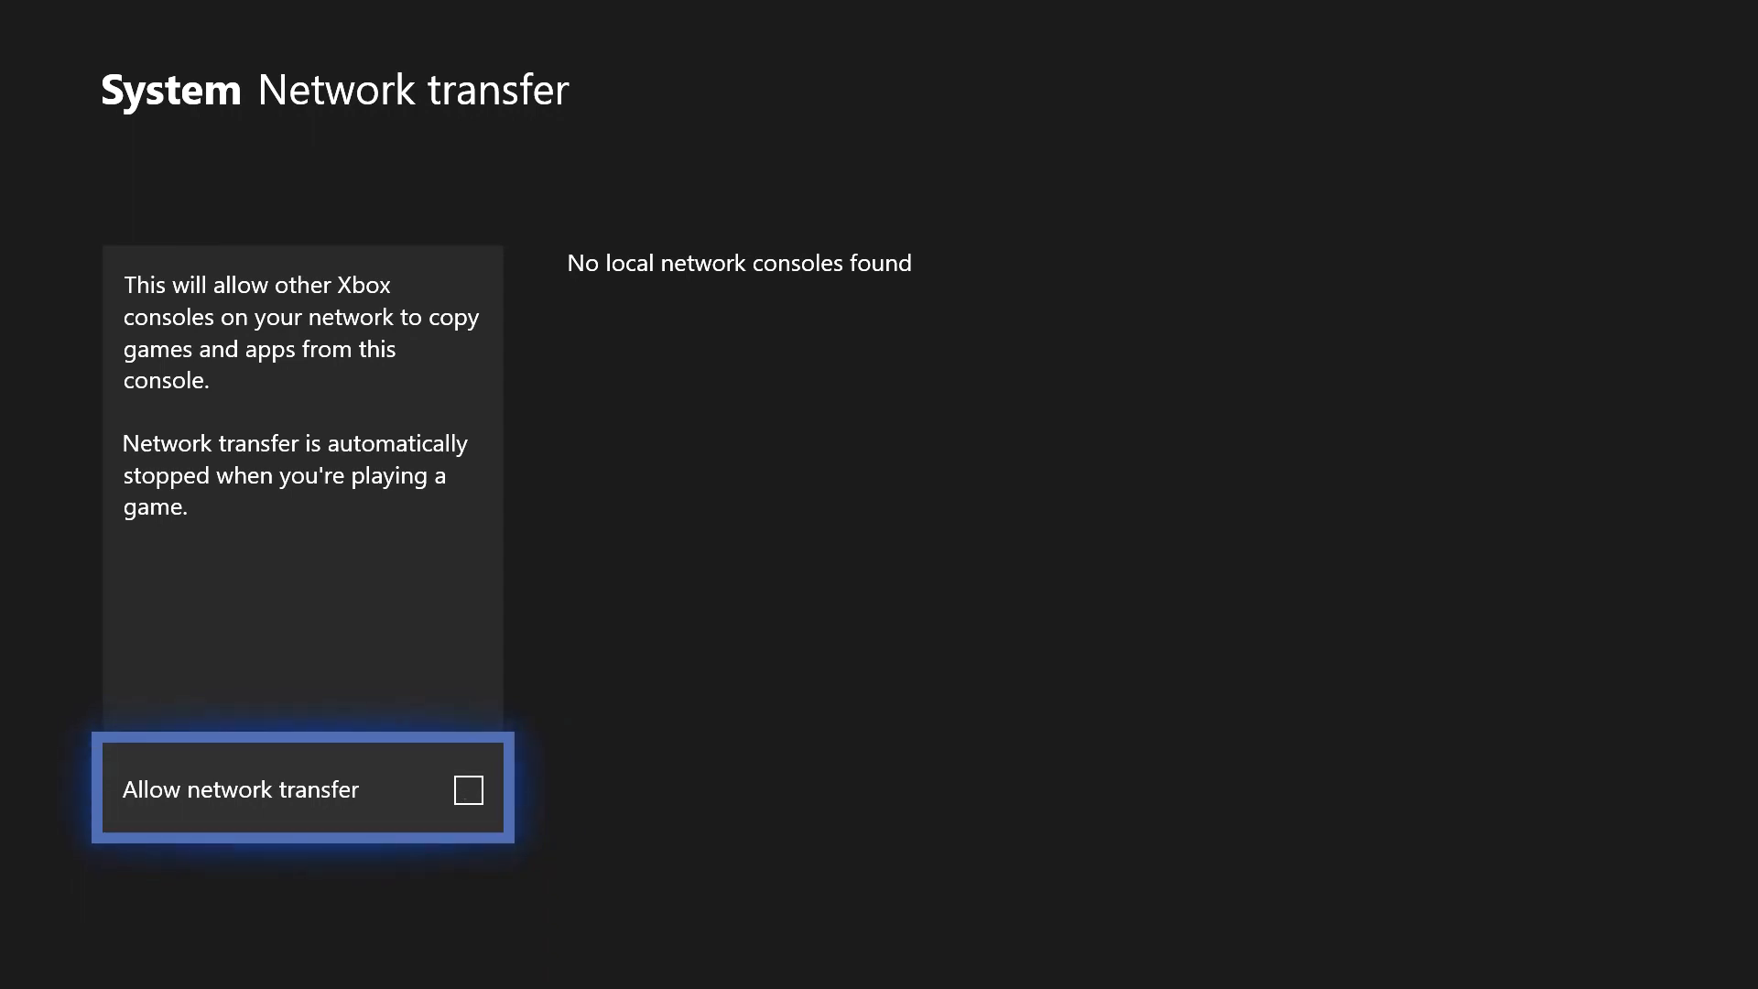
{"action": "left_click", "coordinate": [467, 791]}
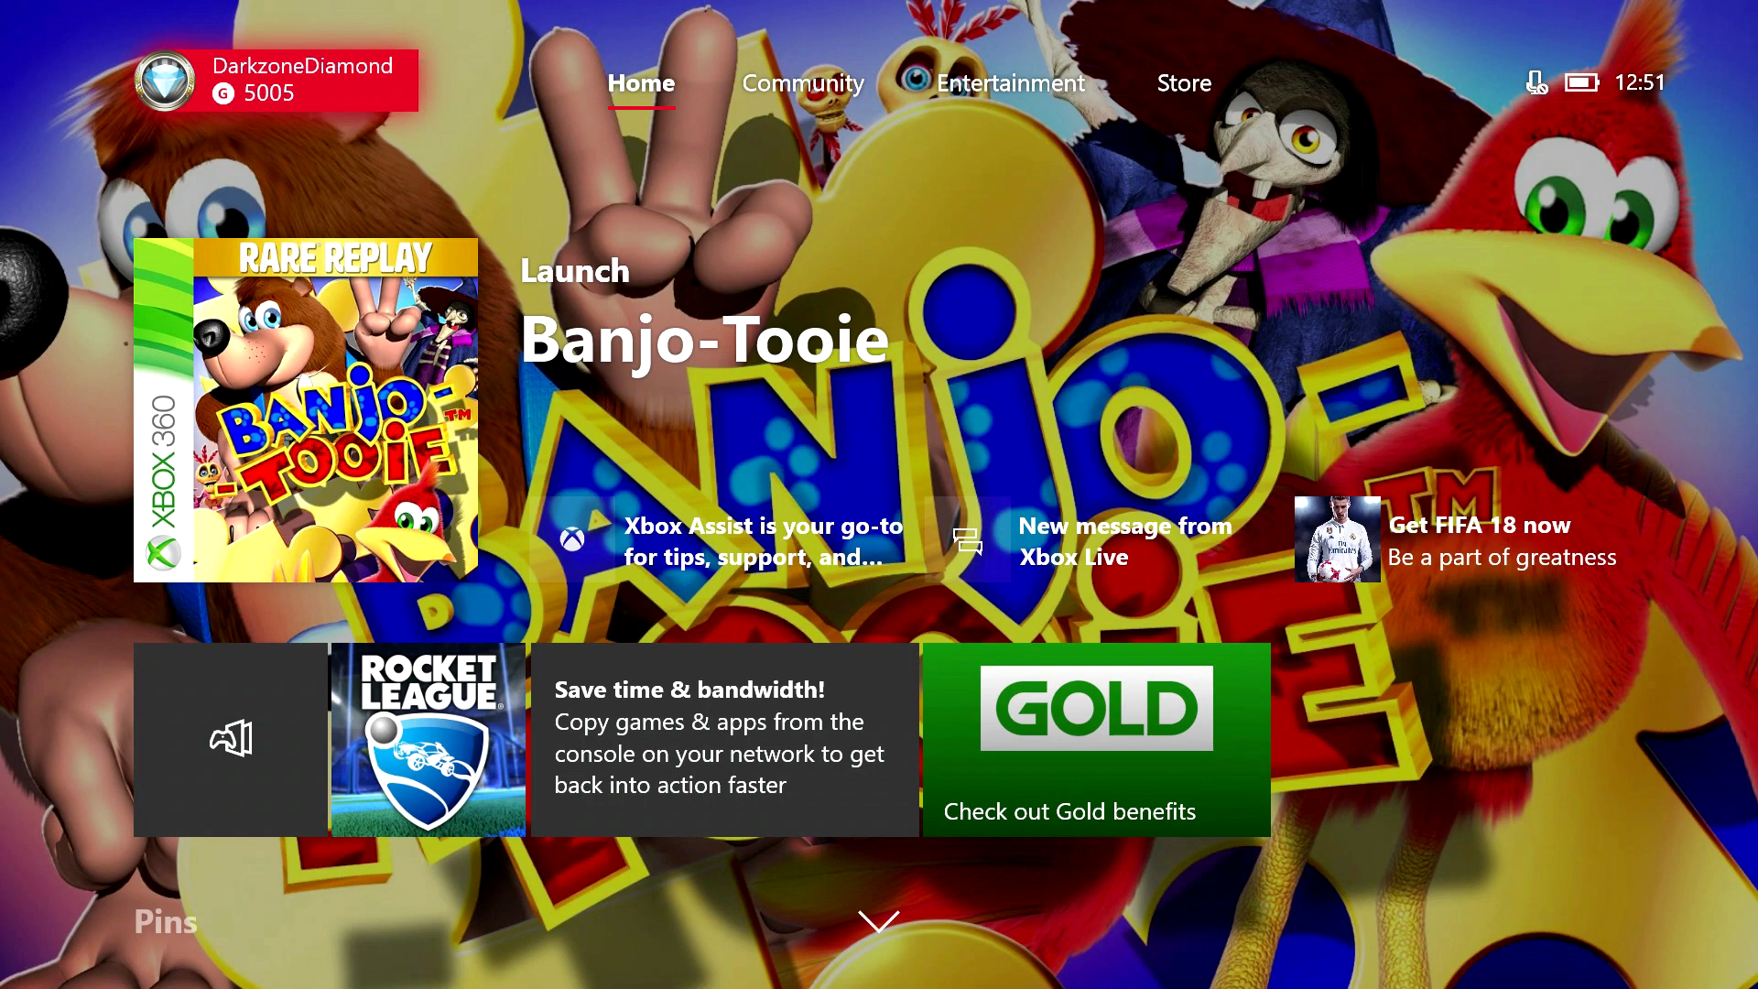
- On the second console, reach Settings > Network > Network transfer showing XBOXONE as a local console
{"action": "key", "text": "Xbox"}
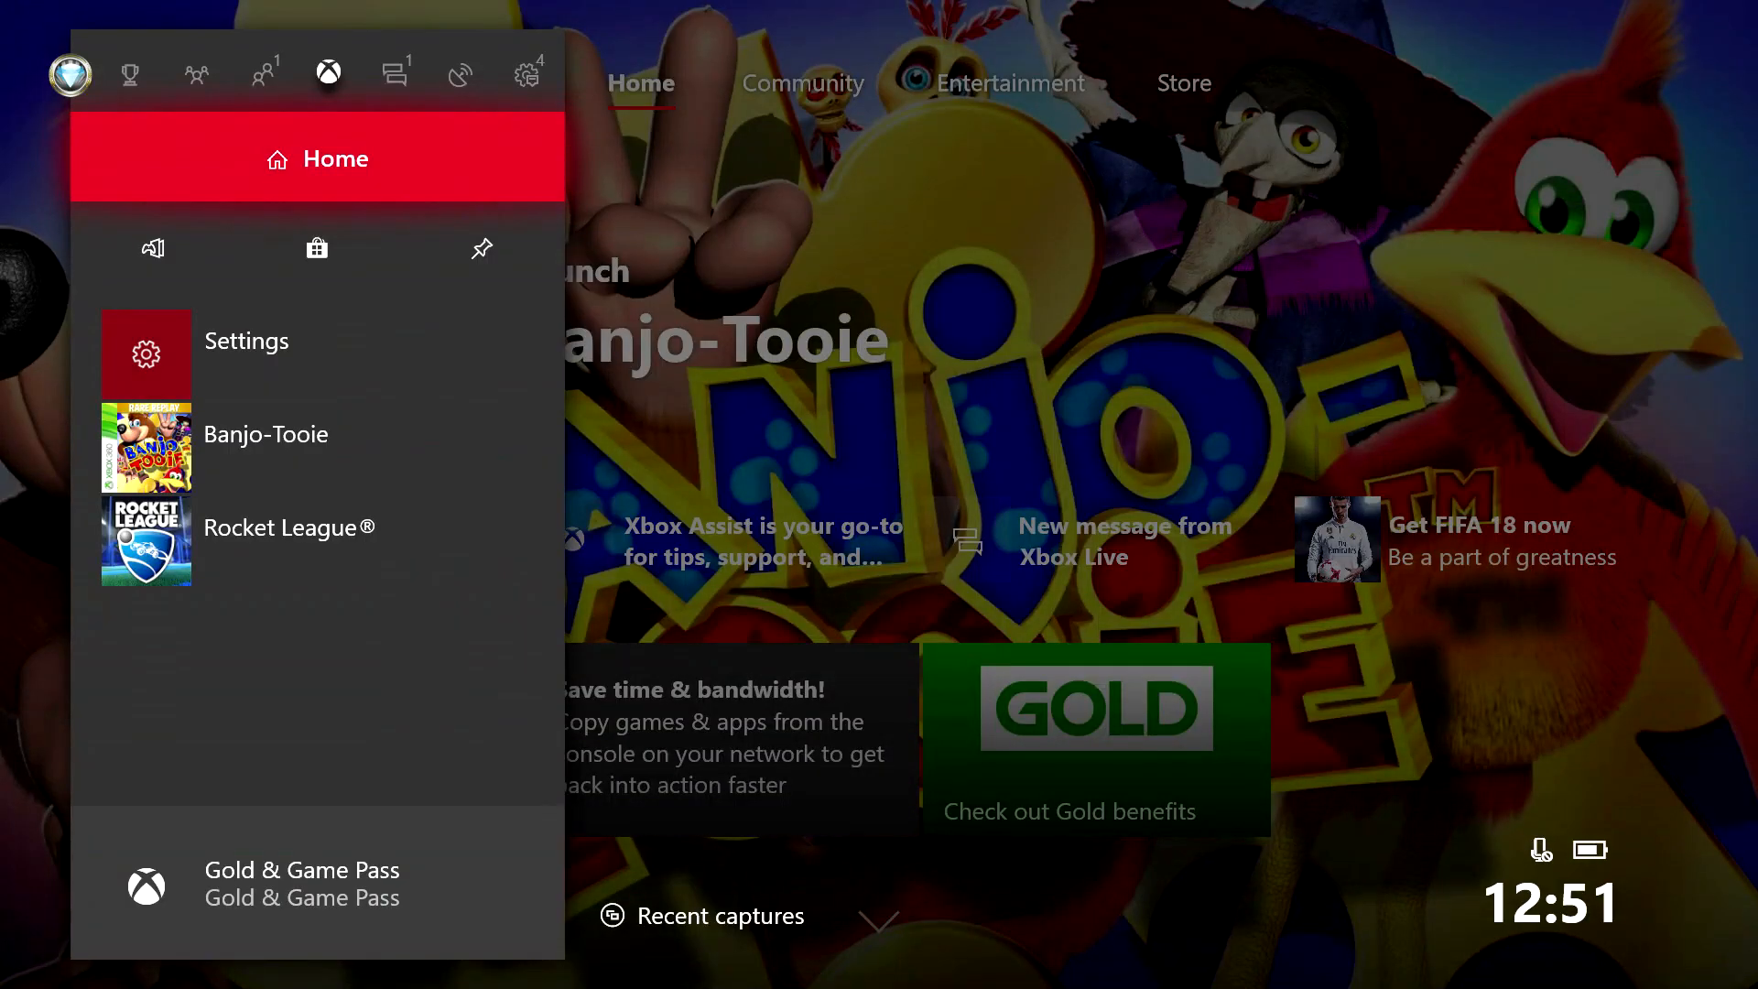
{"action": "left_click", "coordinate": [524, 73]}
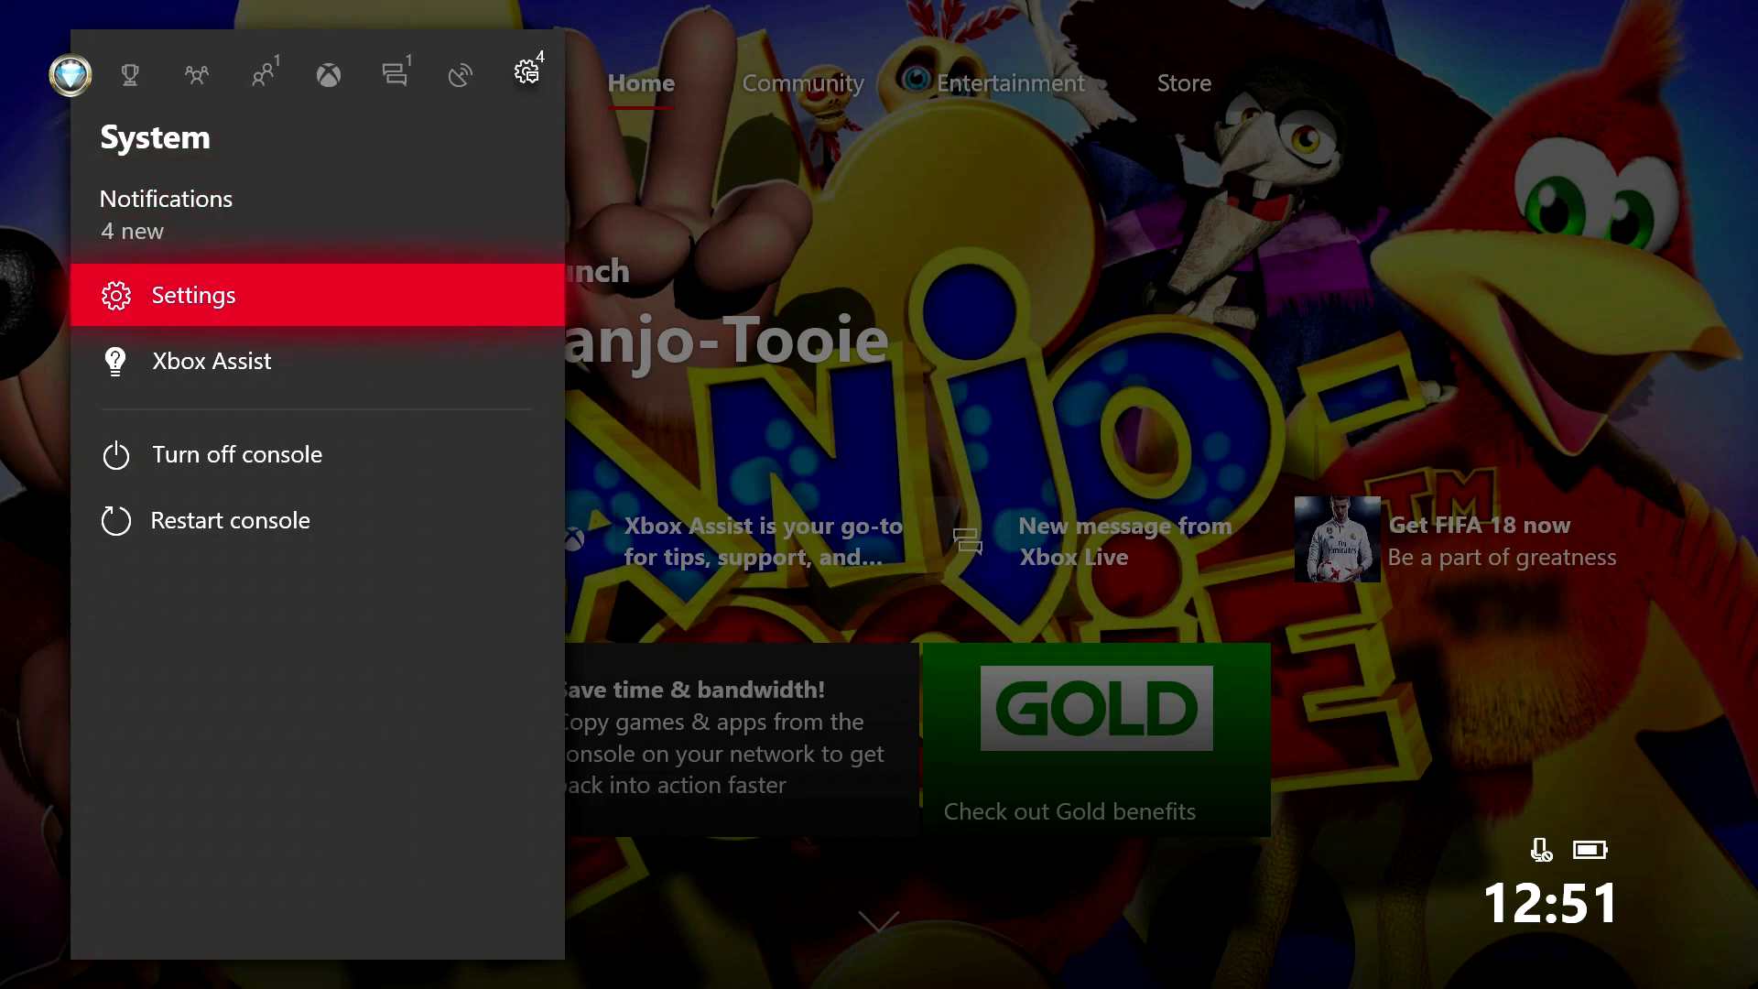
{"action": "left_click", "coordinate": [193, 295]}
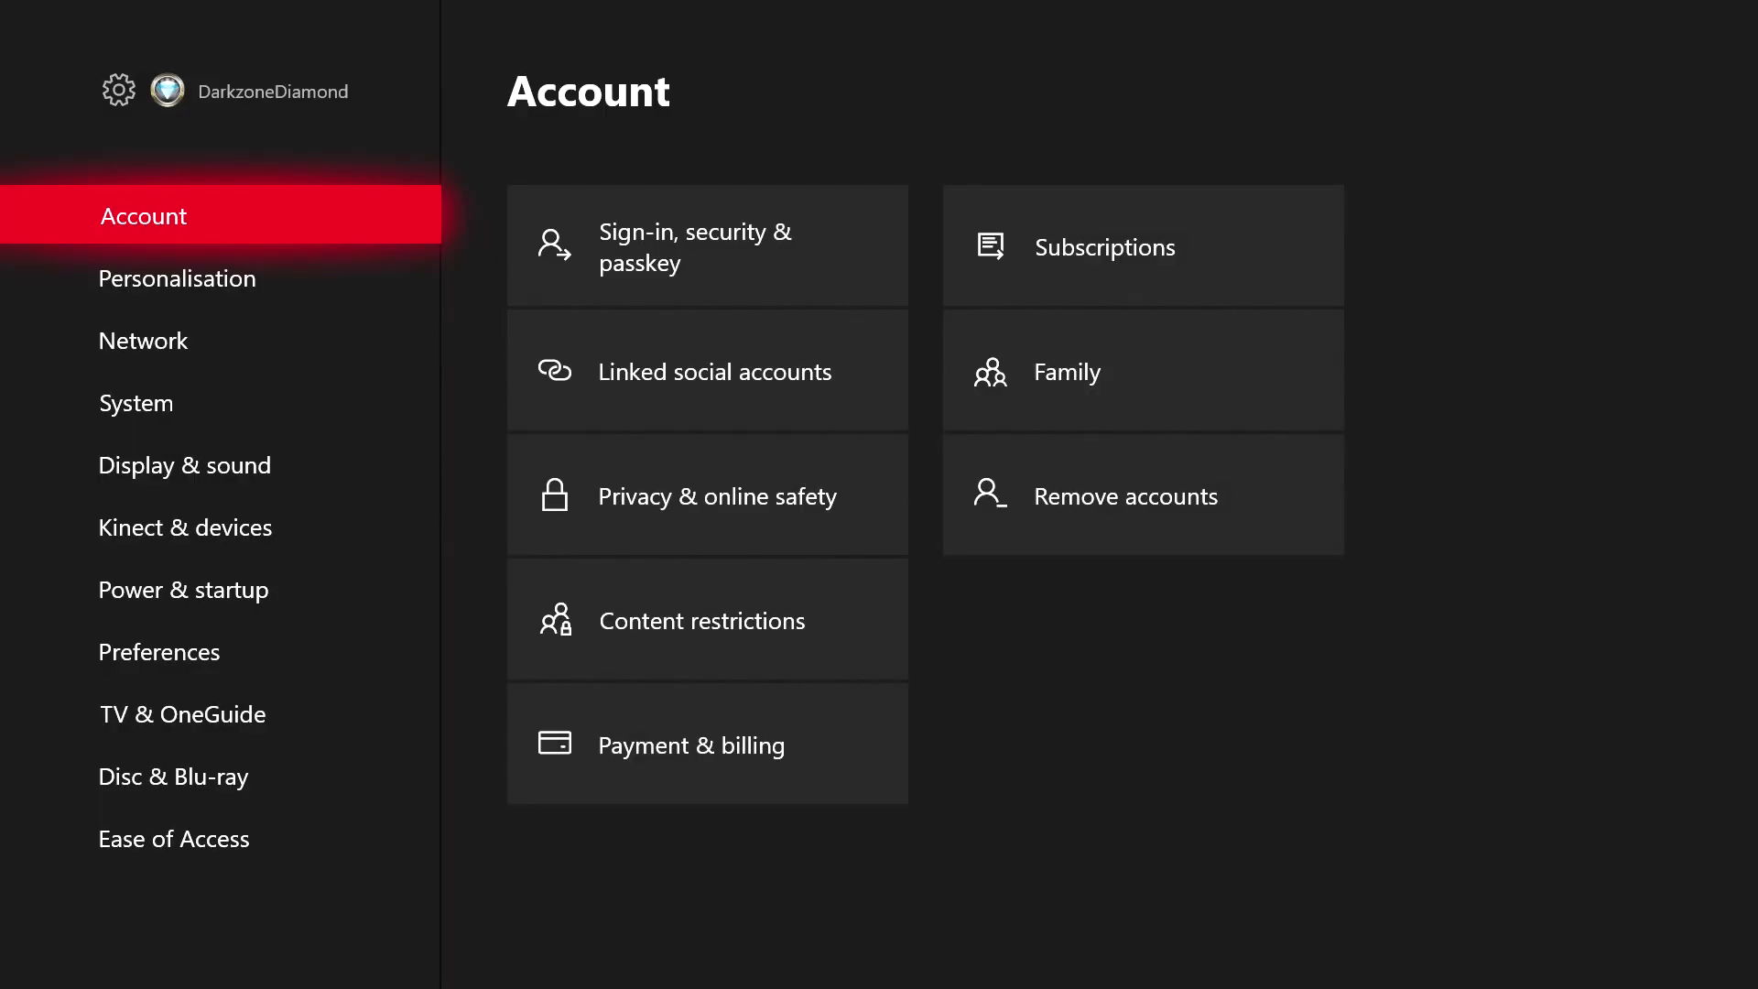
{"action": "left_click", "coordinate": [142, 340]}
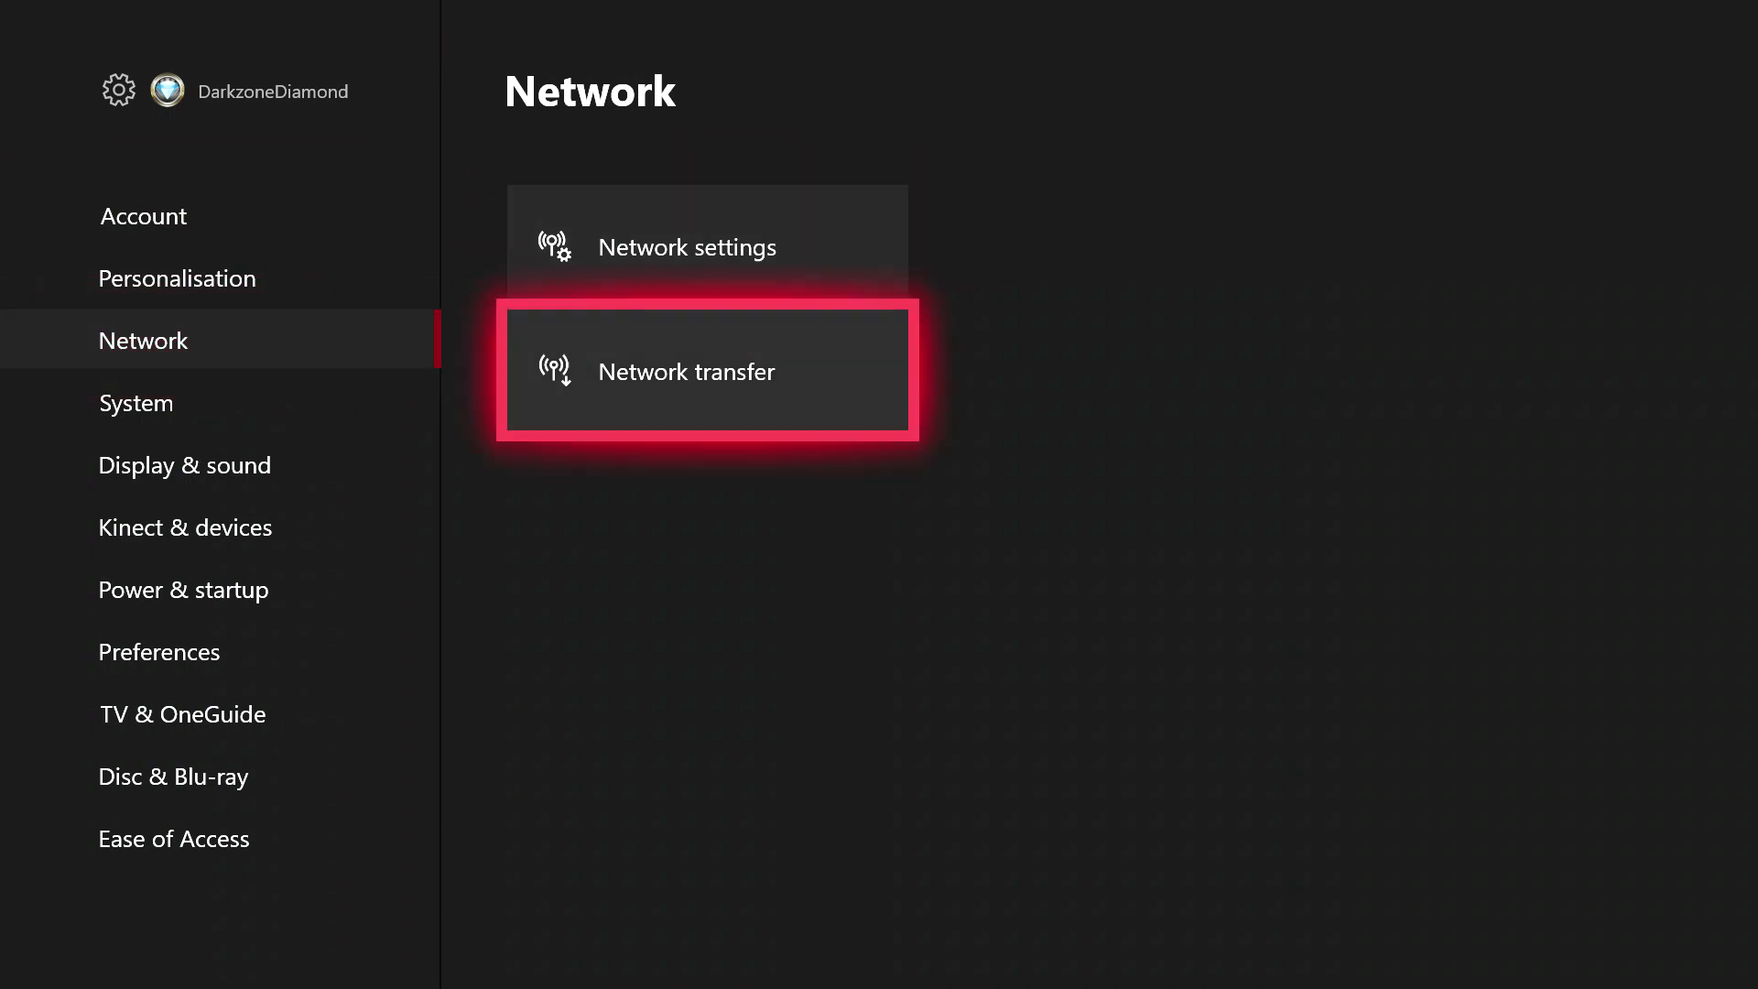
{"action": "left_click", "coordinate": [703, 370]}
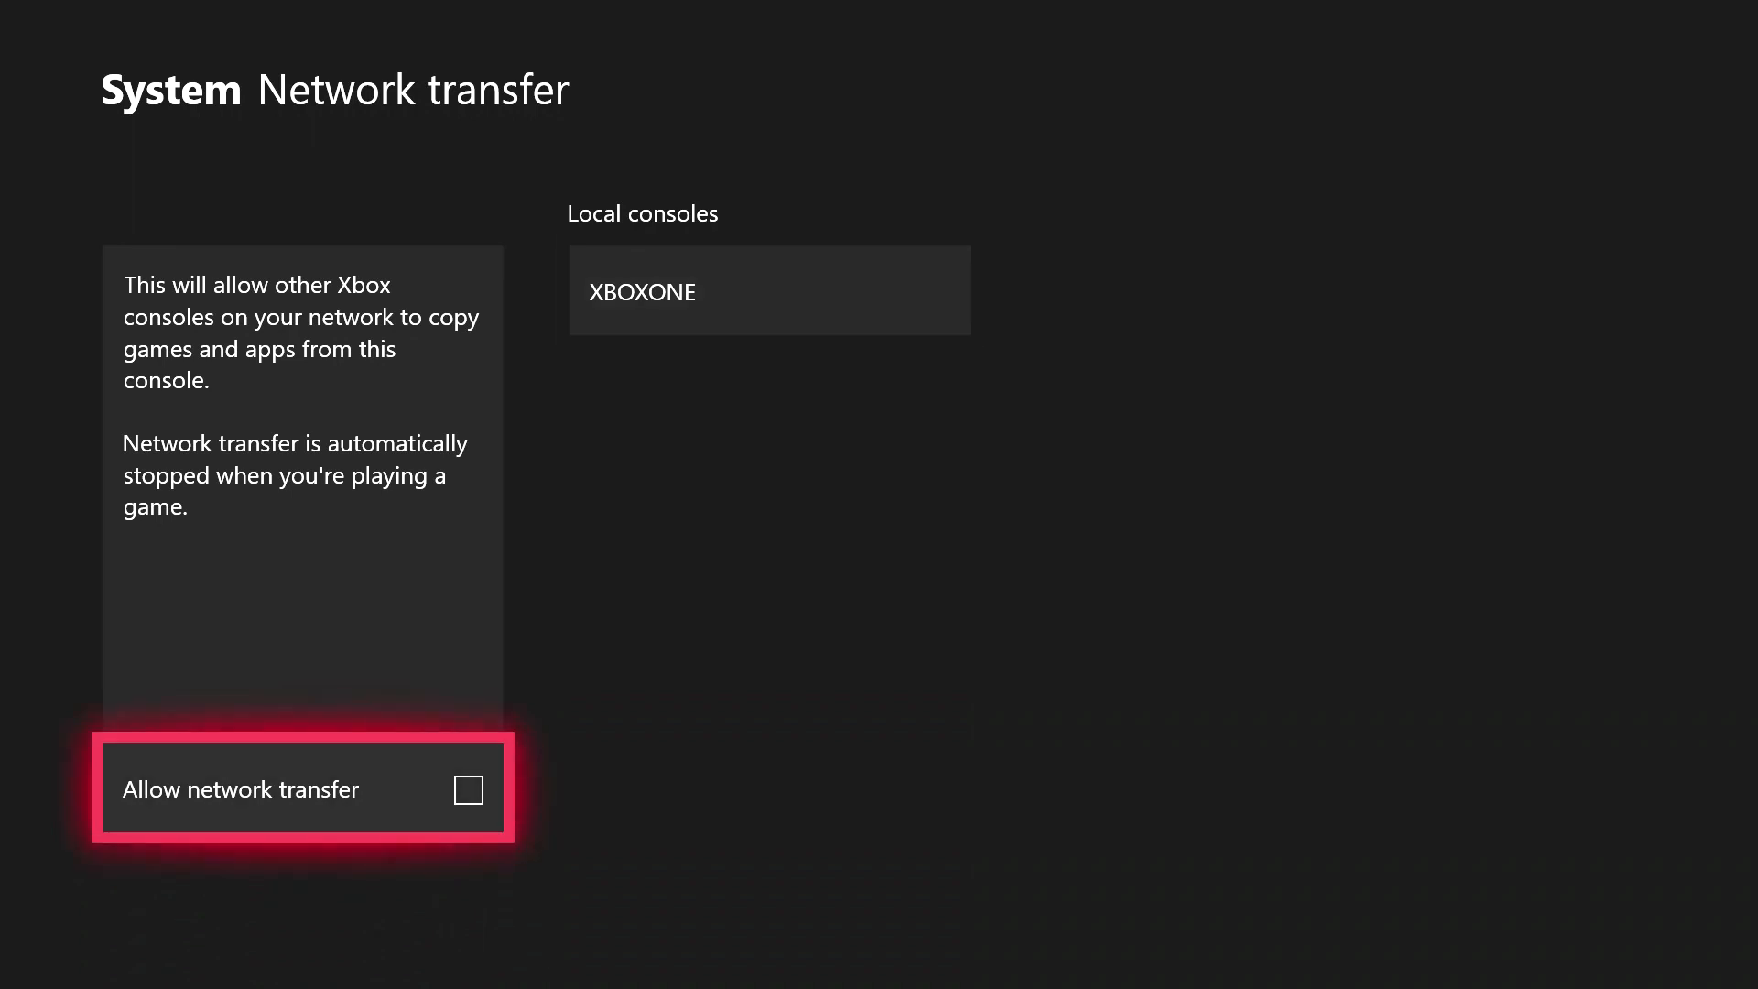
- Allow network transfer on the second console, reaching the Transfer from XBOXONE list
{"action": "left_click", "coordinate": [467, 789]}
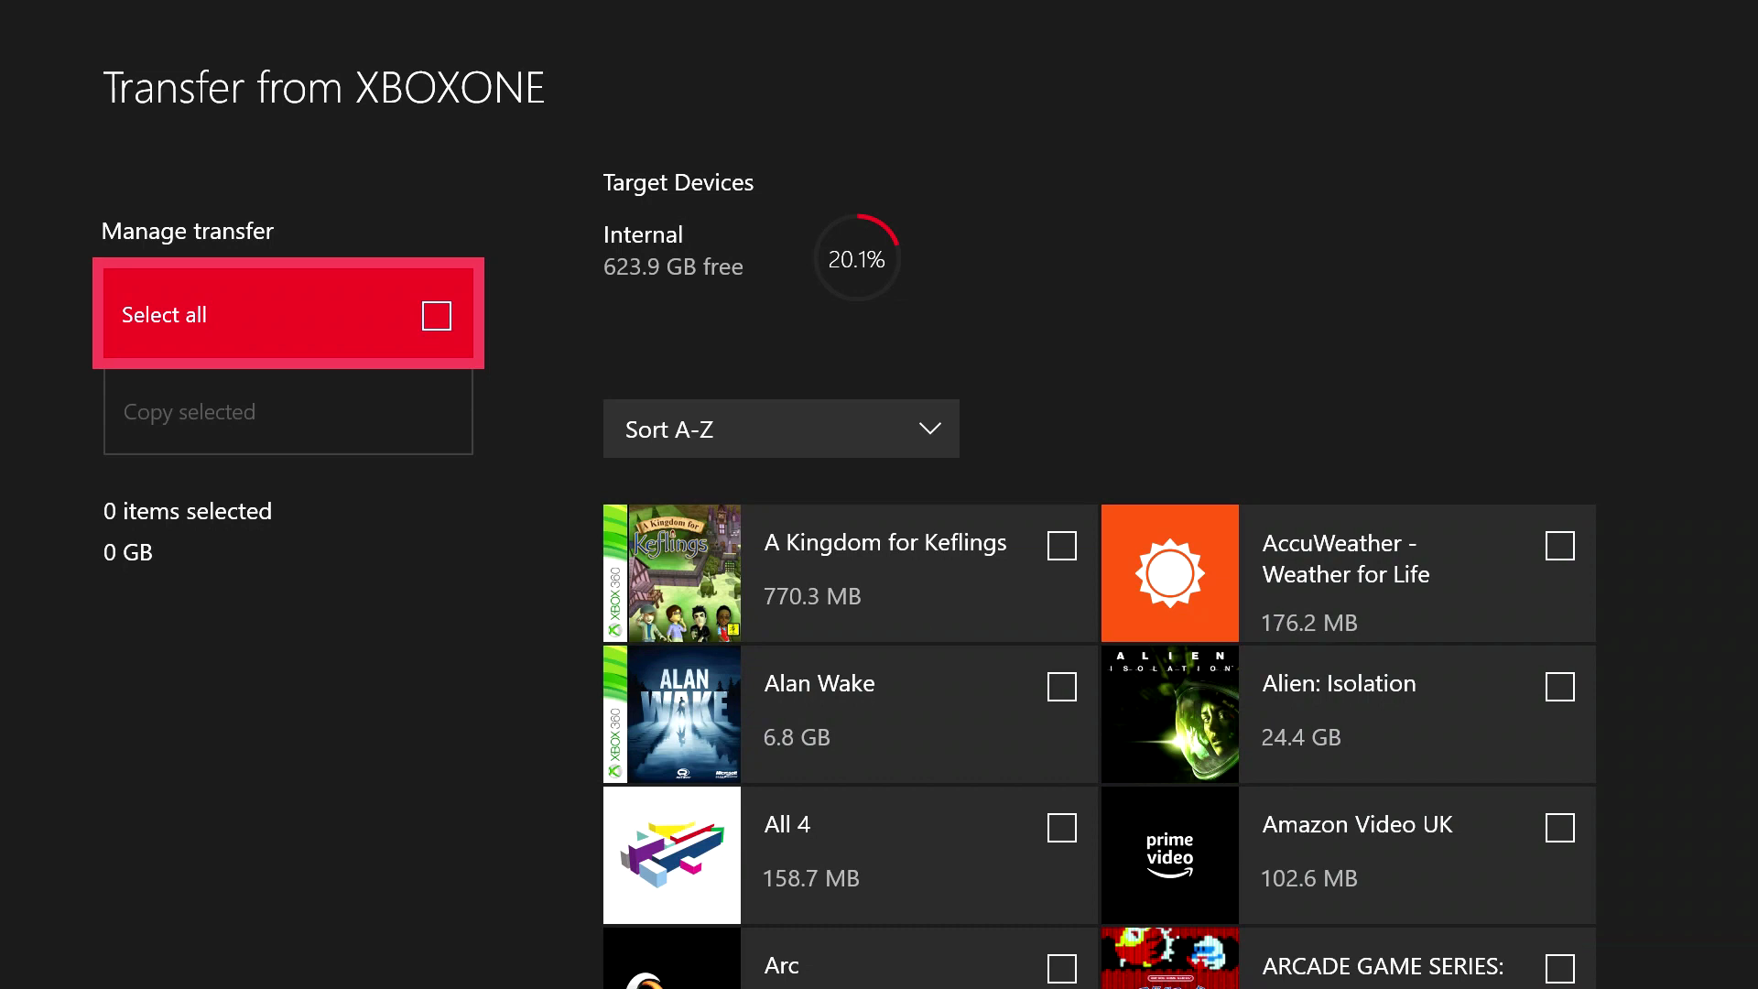
{"action": "mouse_move", "coordinate": [1380, 573]}
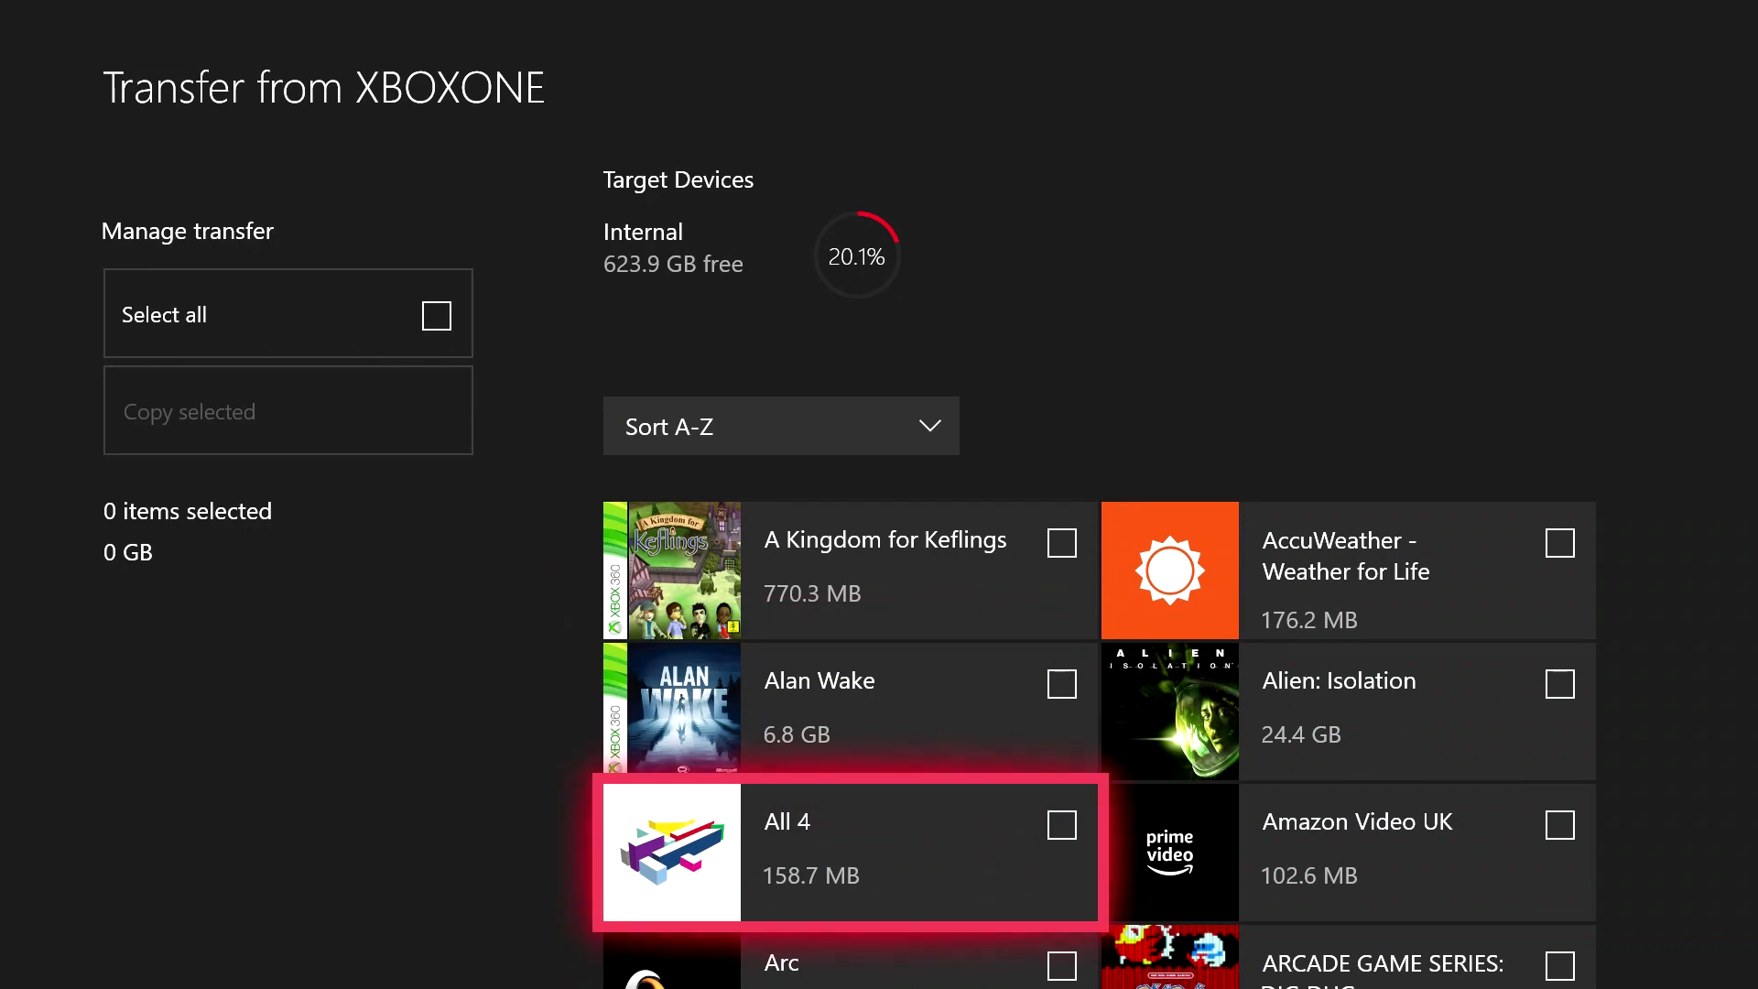
- Tick Bejeweled 2 in the transfer list, leaving one 544.8 MB item selected
{"action": "left_click", "coordinate": [780, 429]}
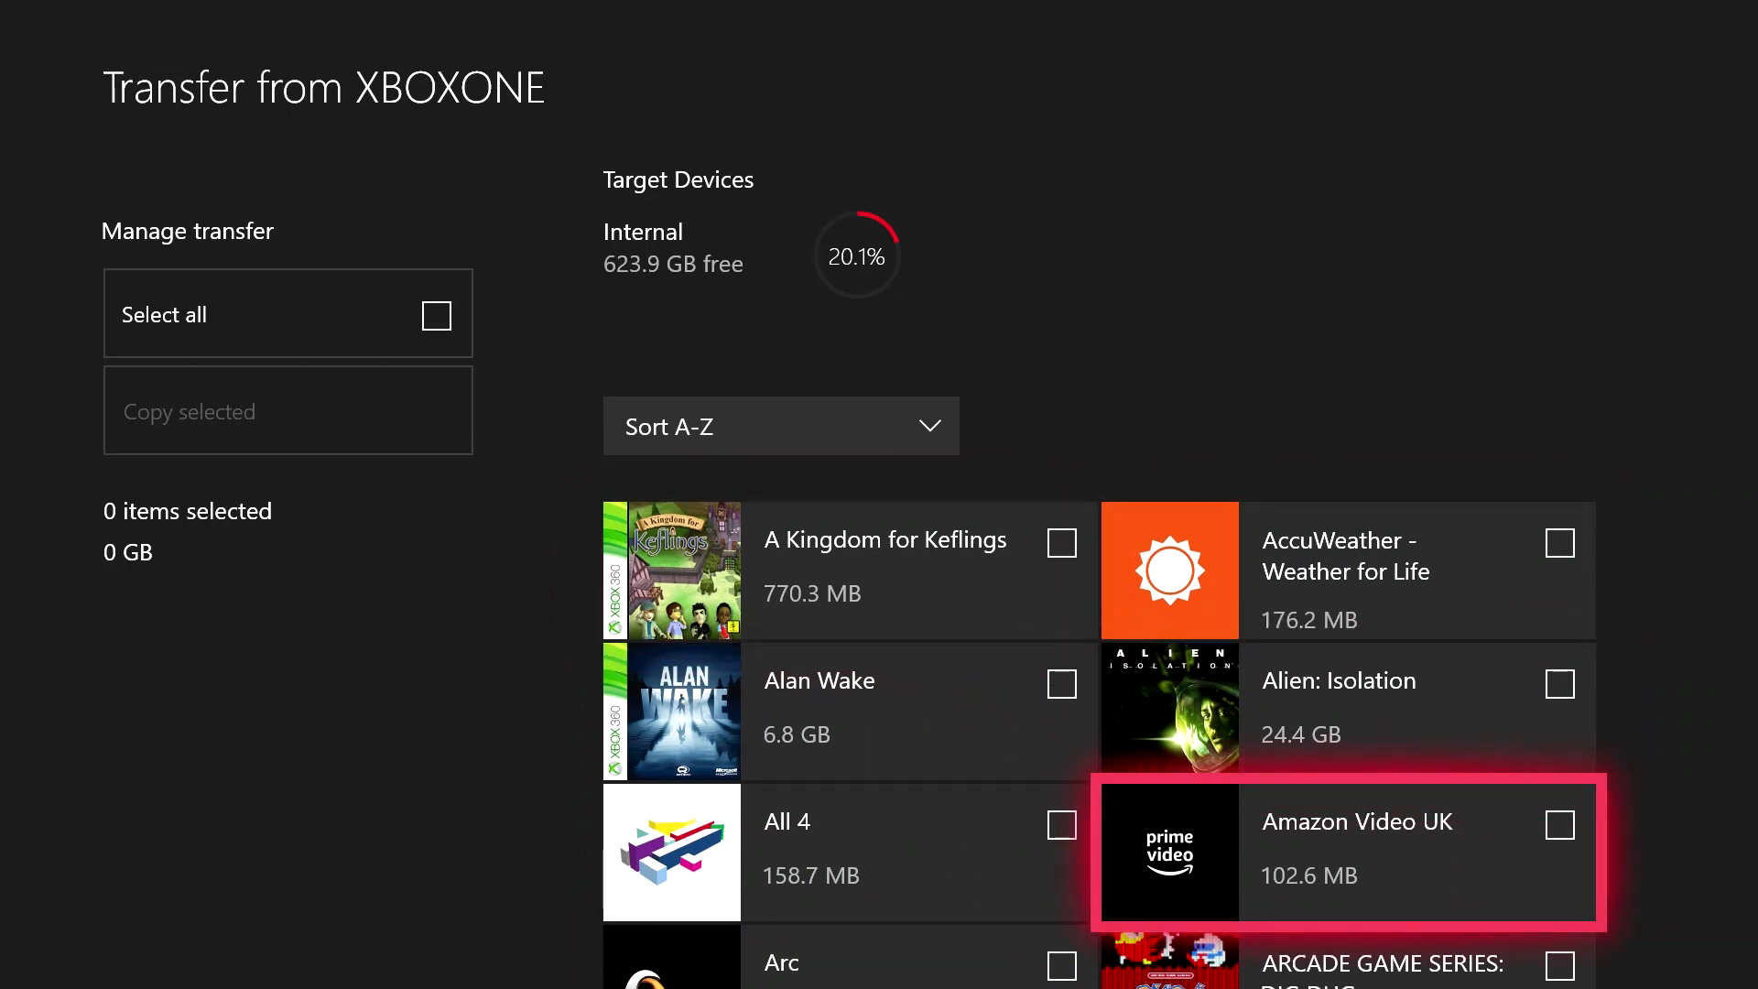
{"action": "scroll", "scroll_direction": "down", "scroll_amount": 3}
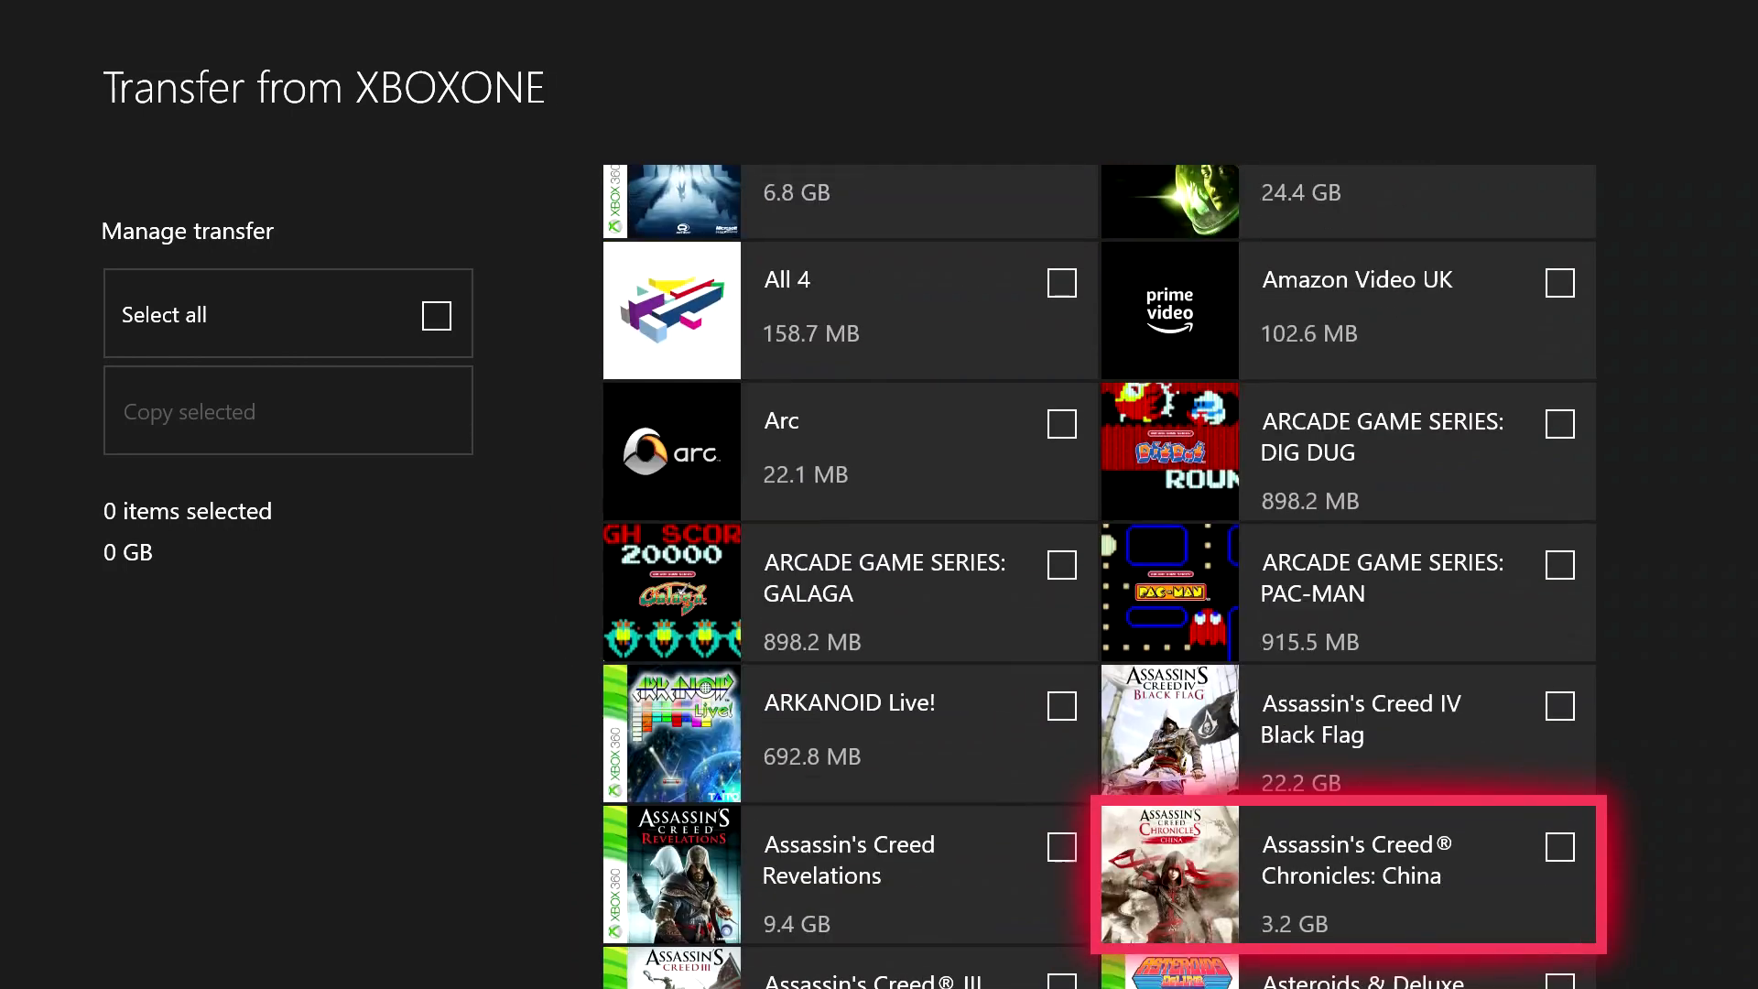
{"action": "scroll", "scroll_direction": "down", "scroll_amount": 3}
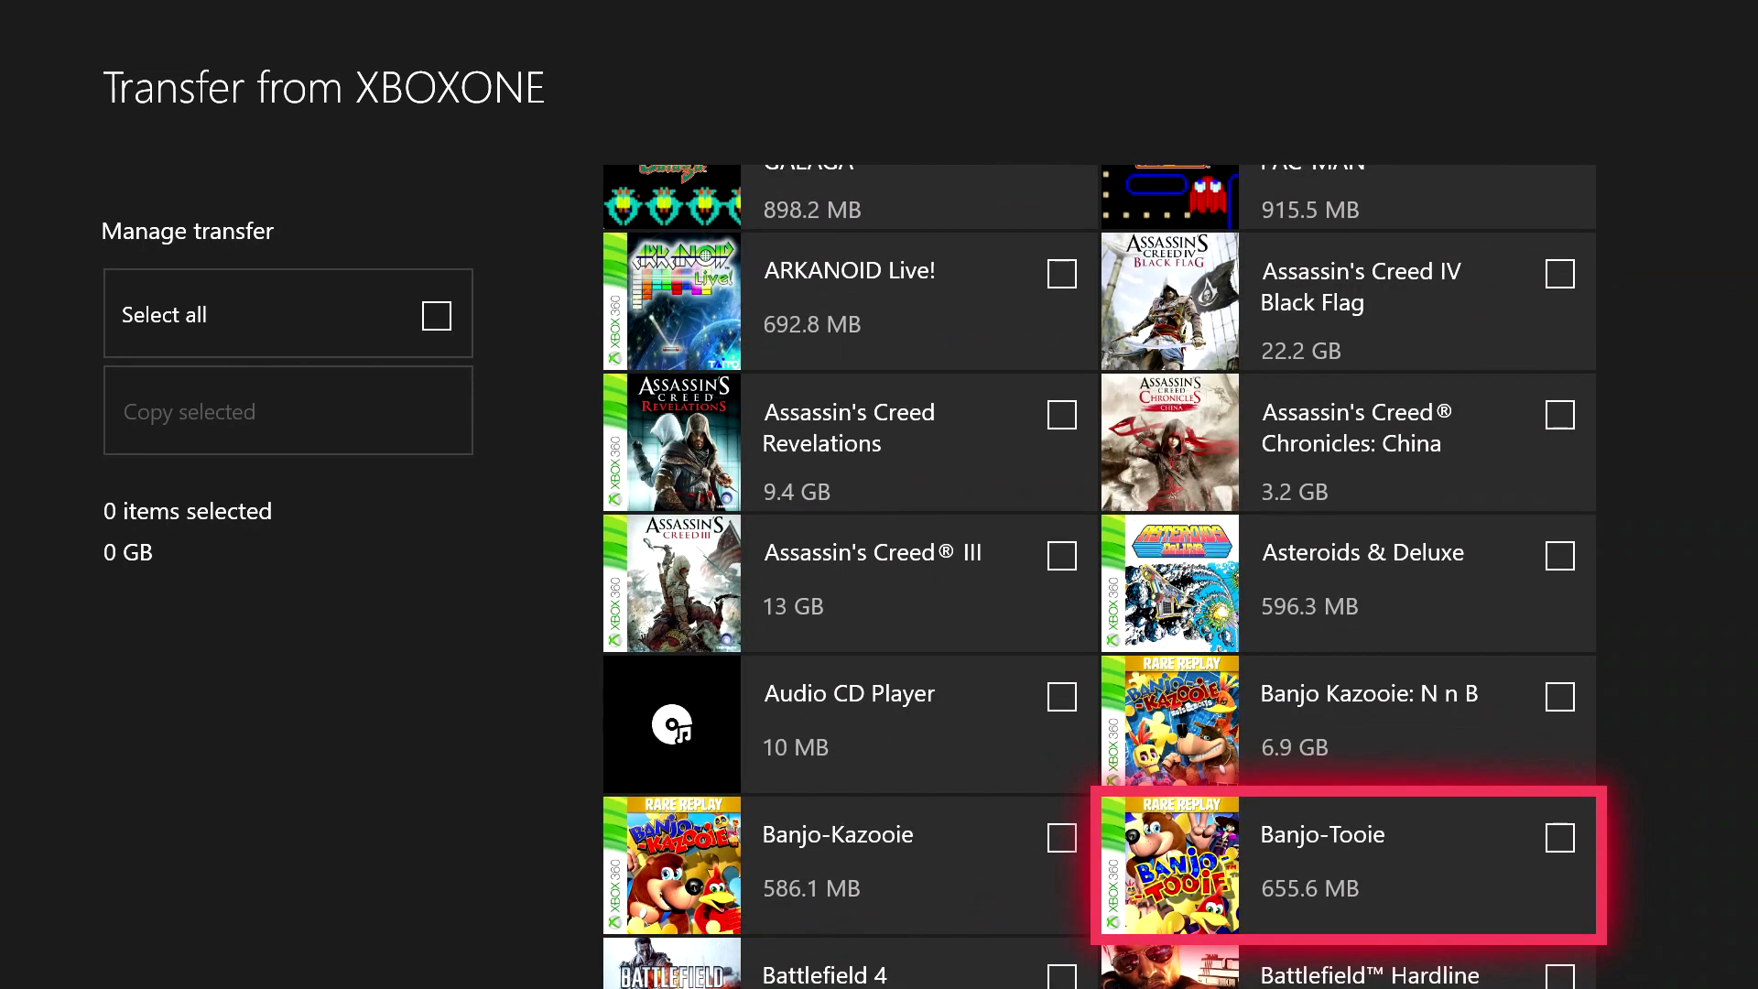
{"action": "scroll", "scroll_direction": "down", "scroll_amount": 3}
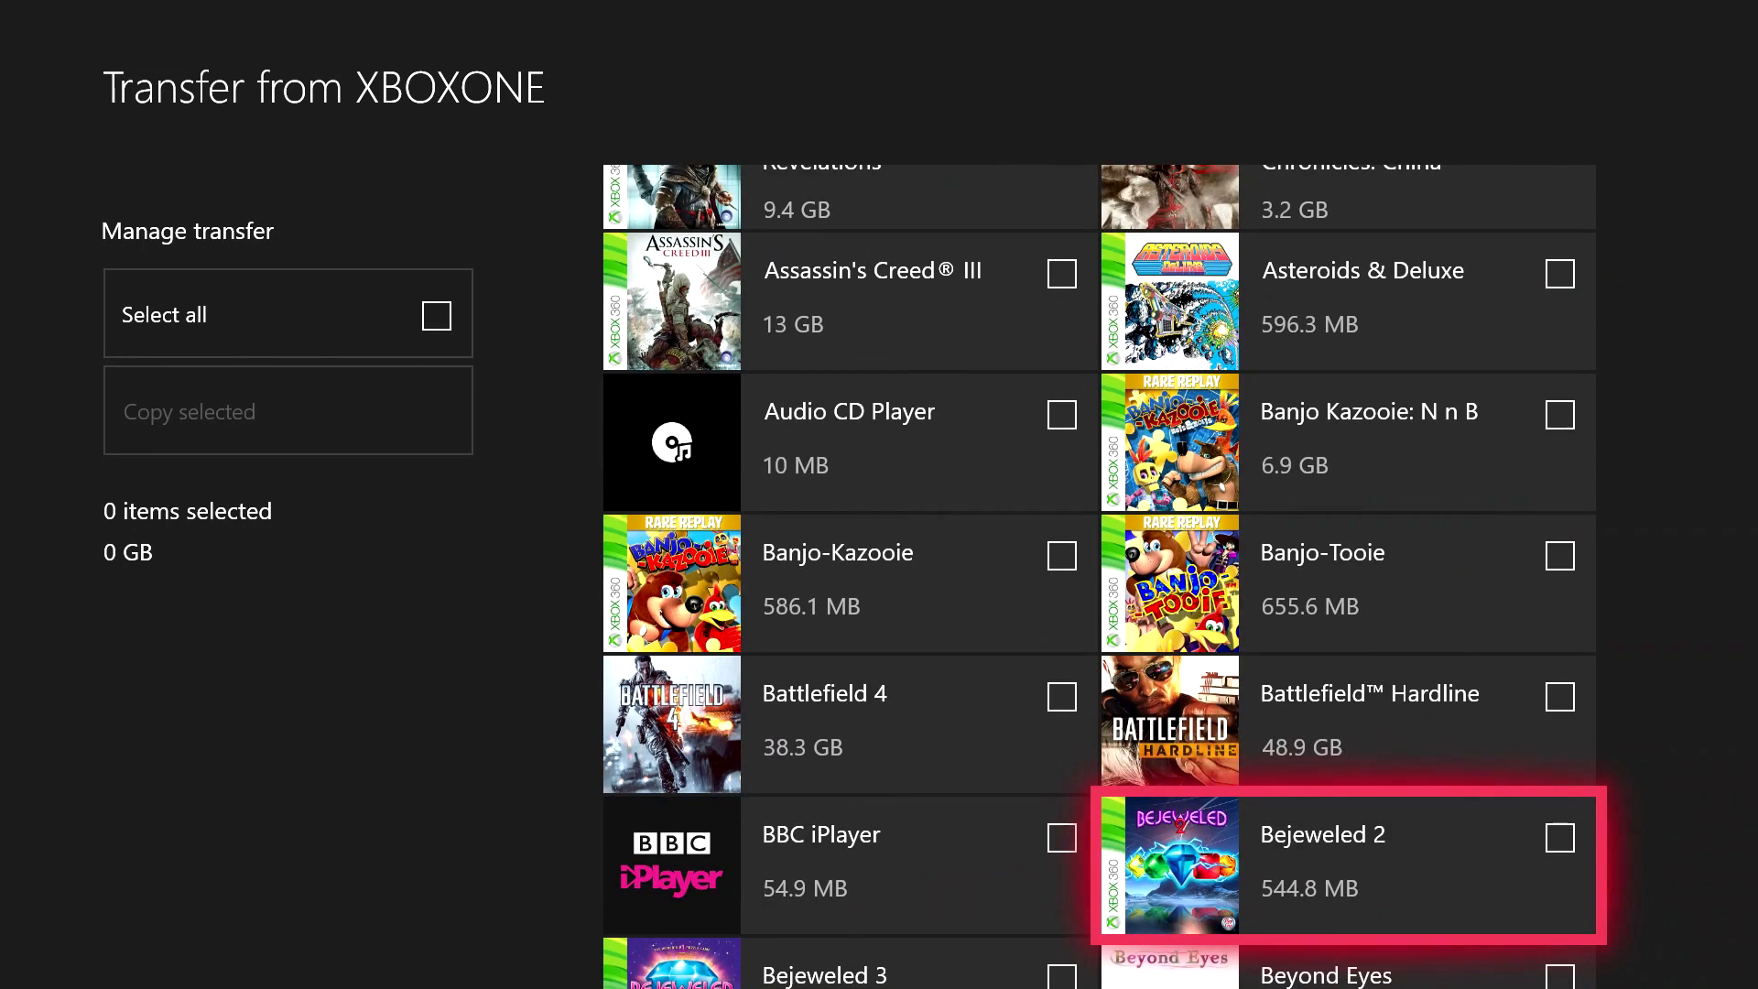
{"action": "left_click", "coordinate": [1560, 839]}
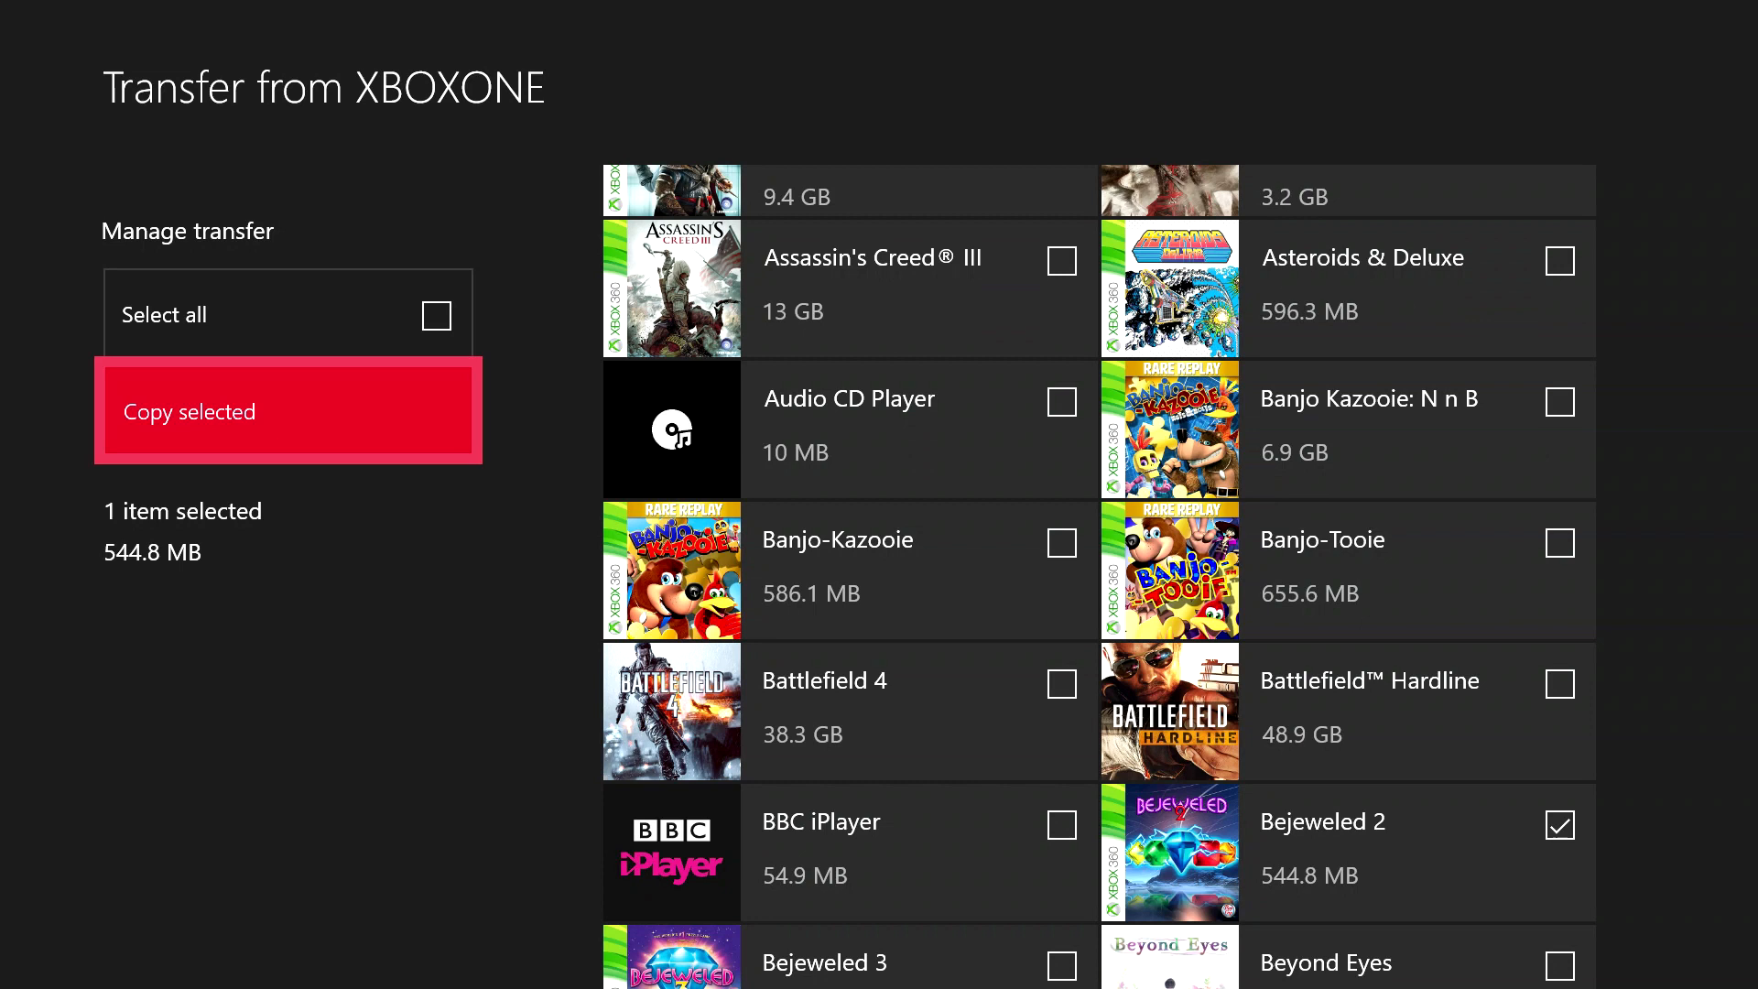
{"action": "mouse_move", "coordinate": [286, 315]}
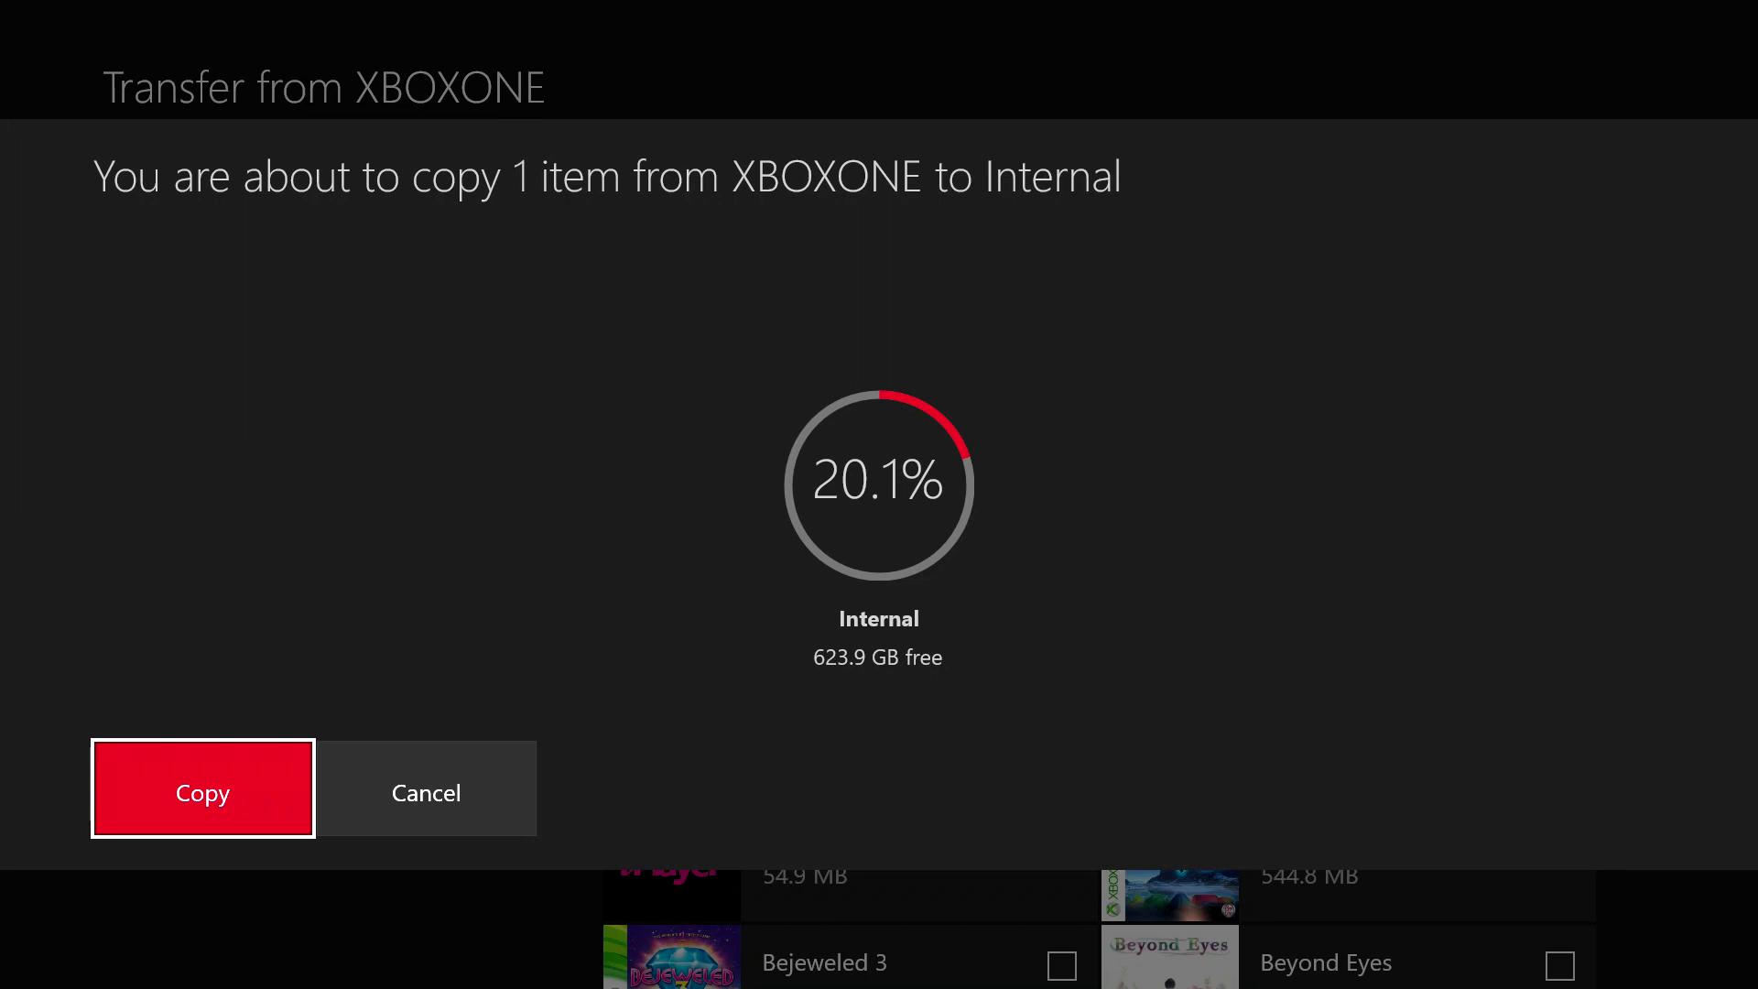
- Confirm copying Bejeweled 2 from XBOXONE to internal storage
{"action": "left_click", "coordinate": [202, 791]}
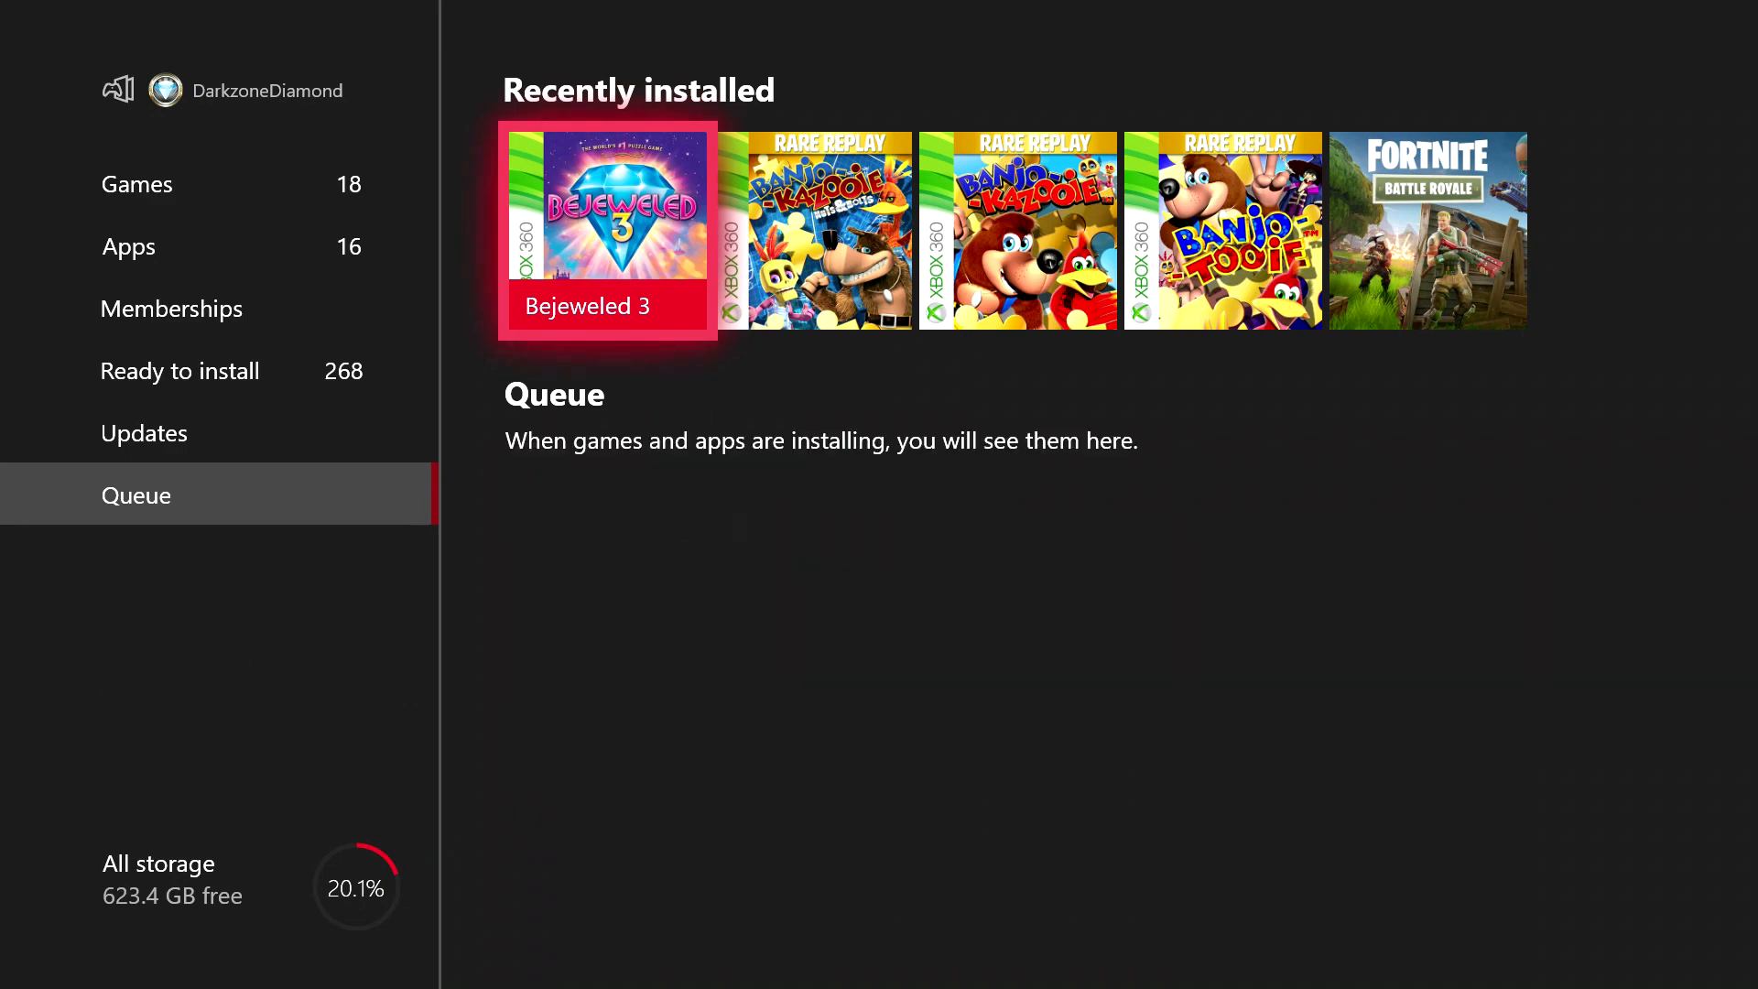
- Launch Bejeweled 2 from Recently installed and choose Play Game to reach mode selection
{"action": "scroll", "scroll_direction": "left", "scroll_amount": 3}
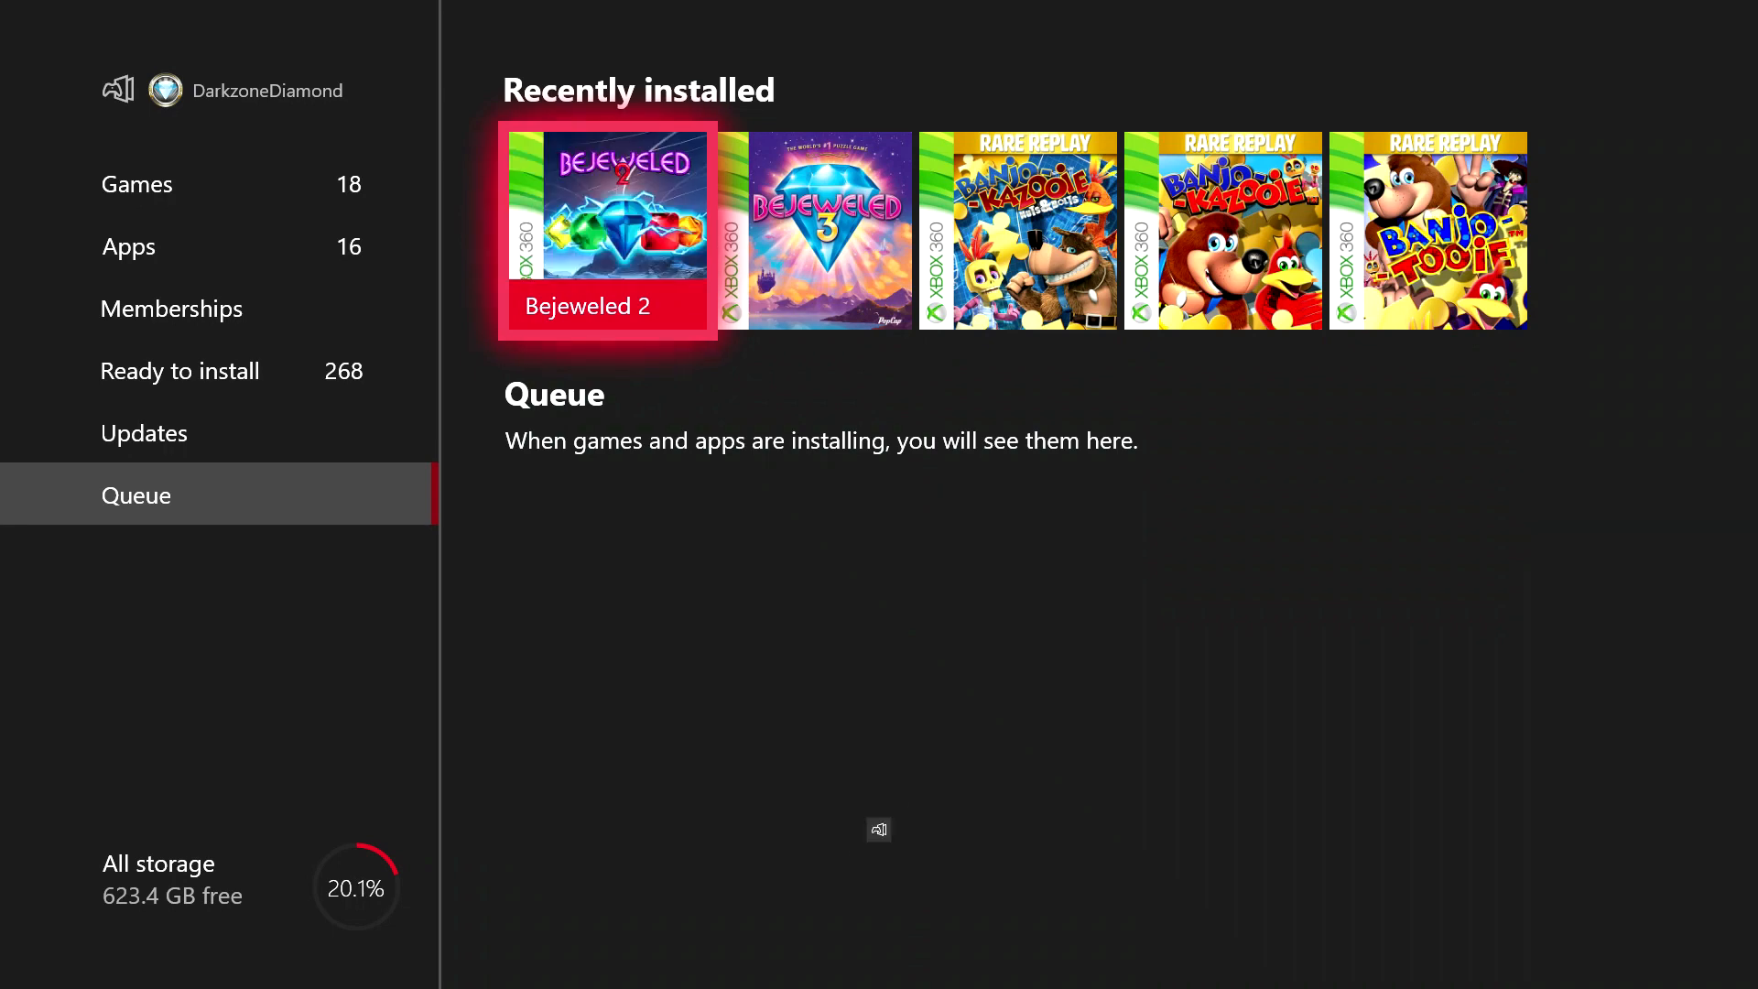
{"action": "left_click", "coordinate": [608, 229]}
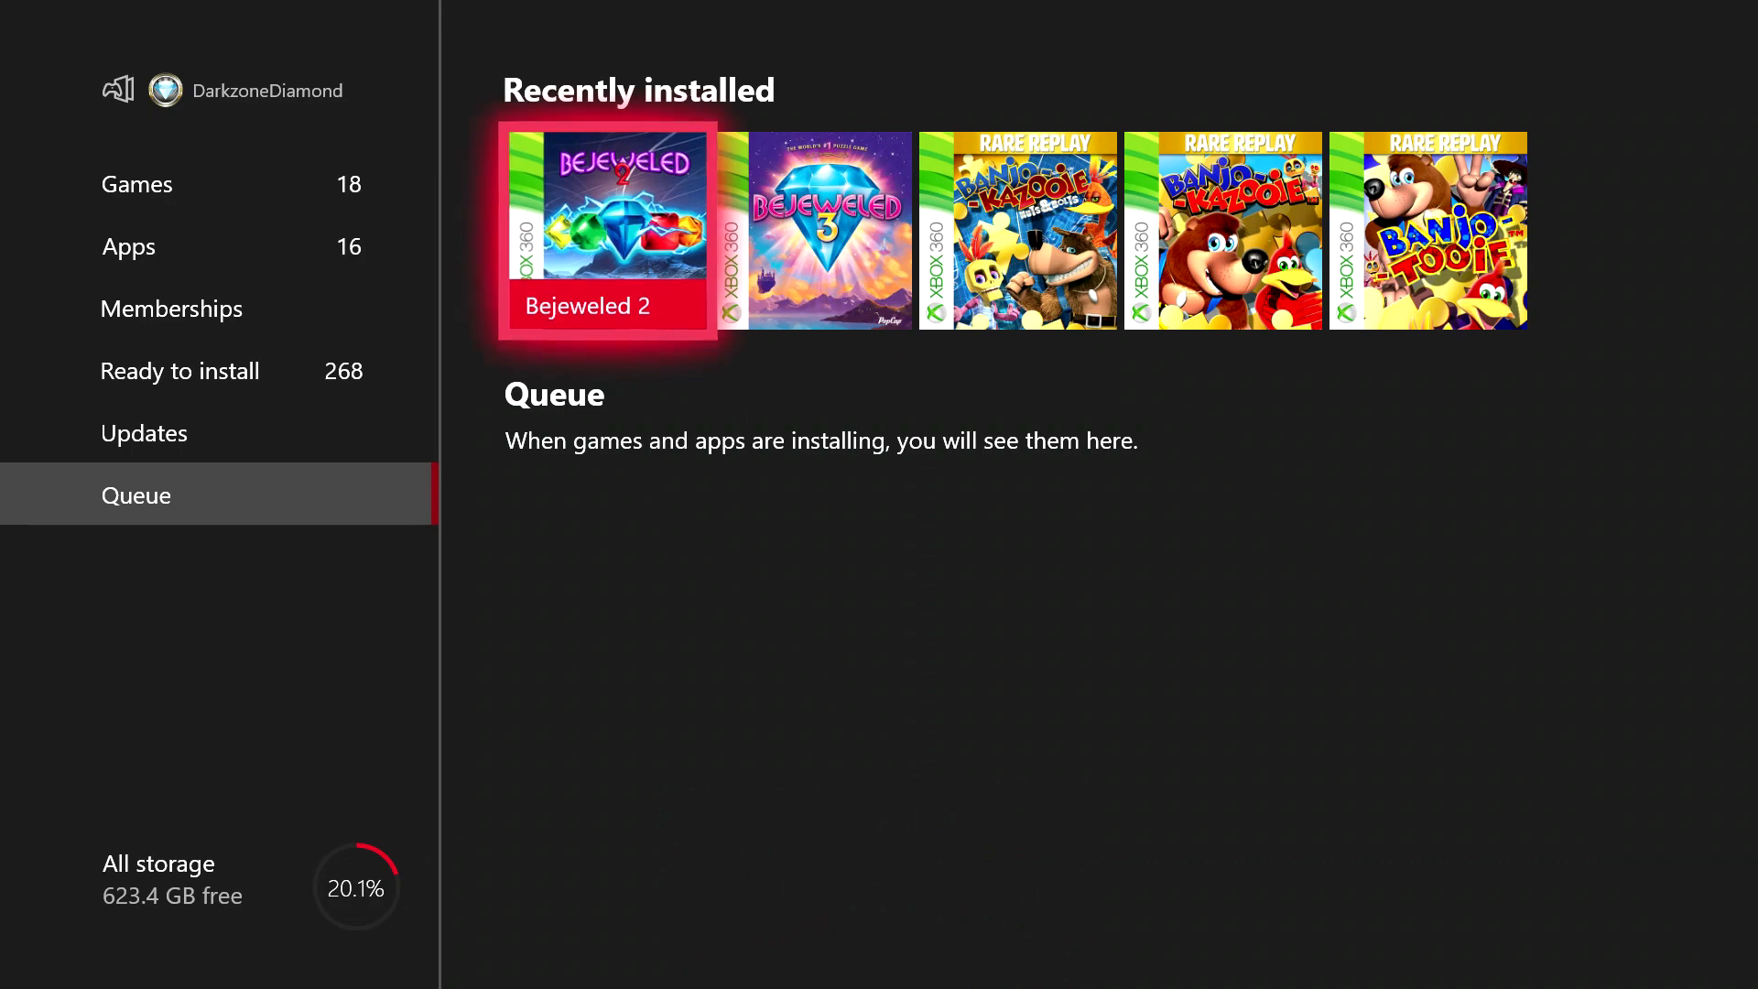
{"action": "left_click", "coordinate": [608, 232]}
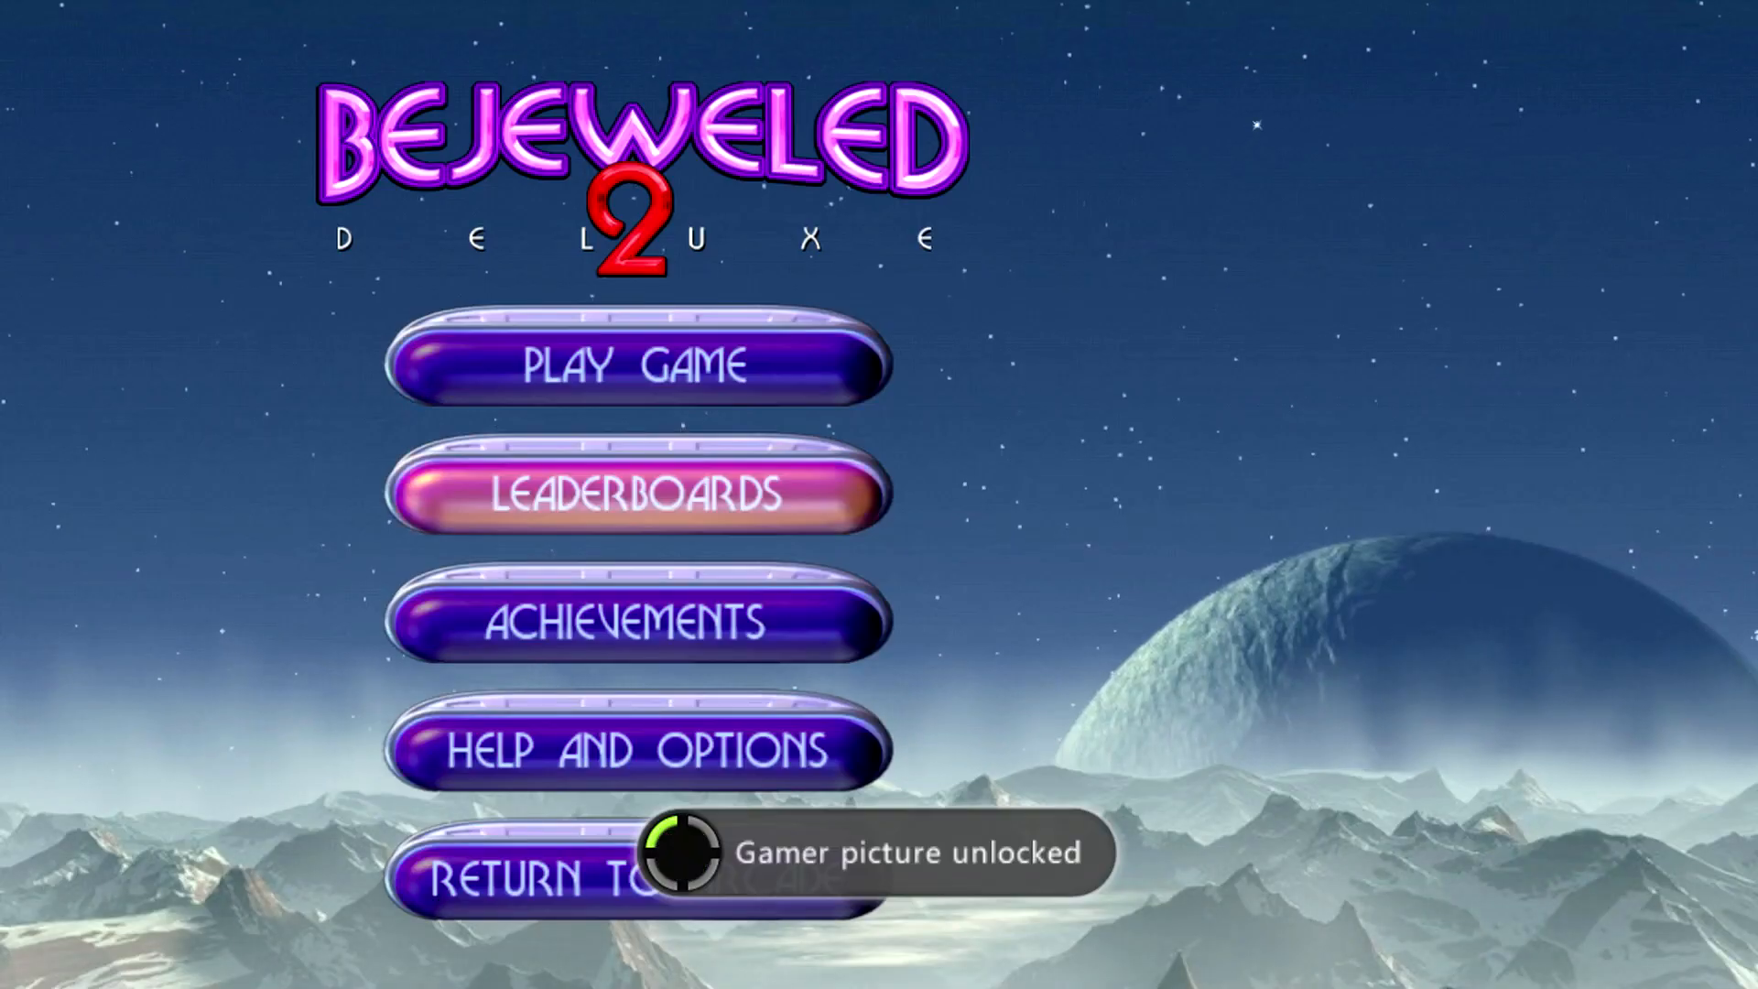
{"action": "left_click", "coordinate": [637, 362]}
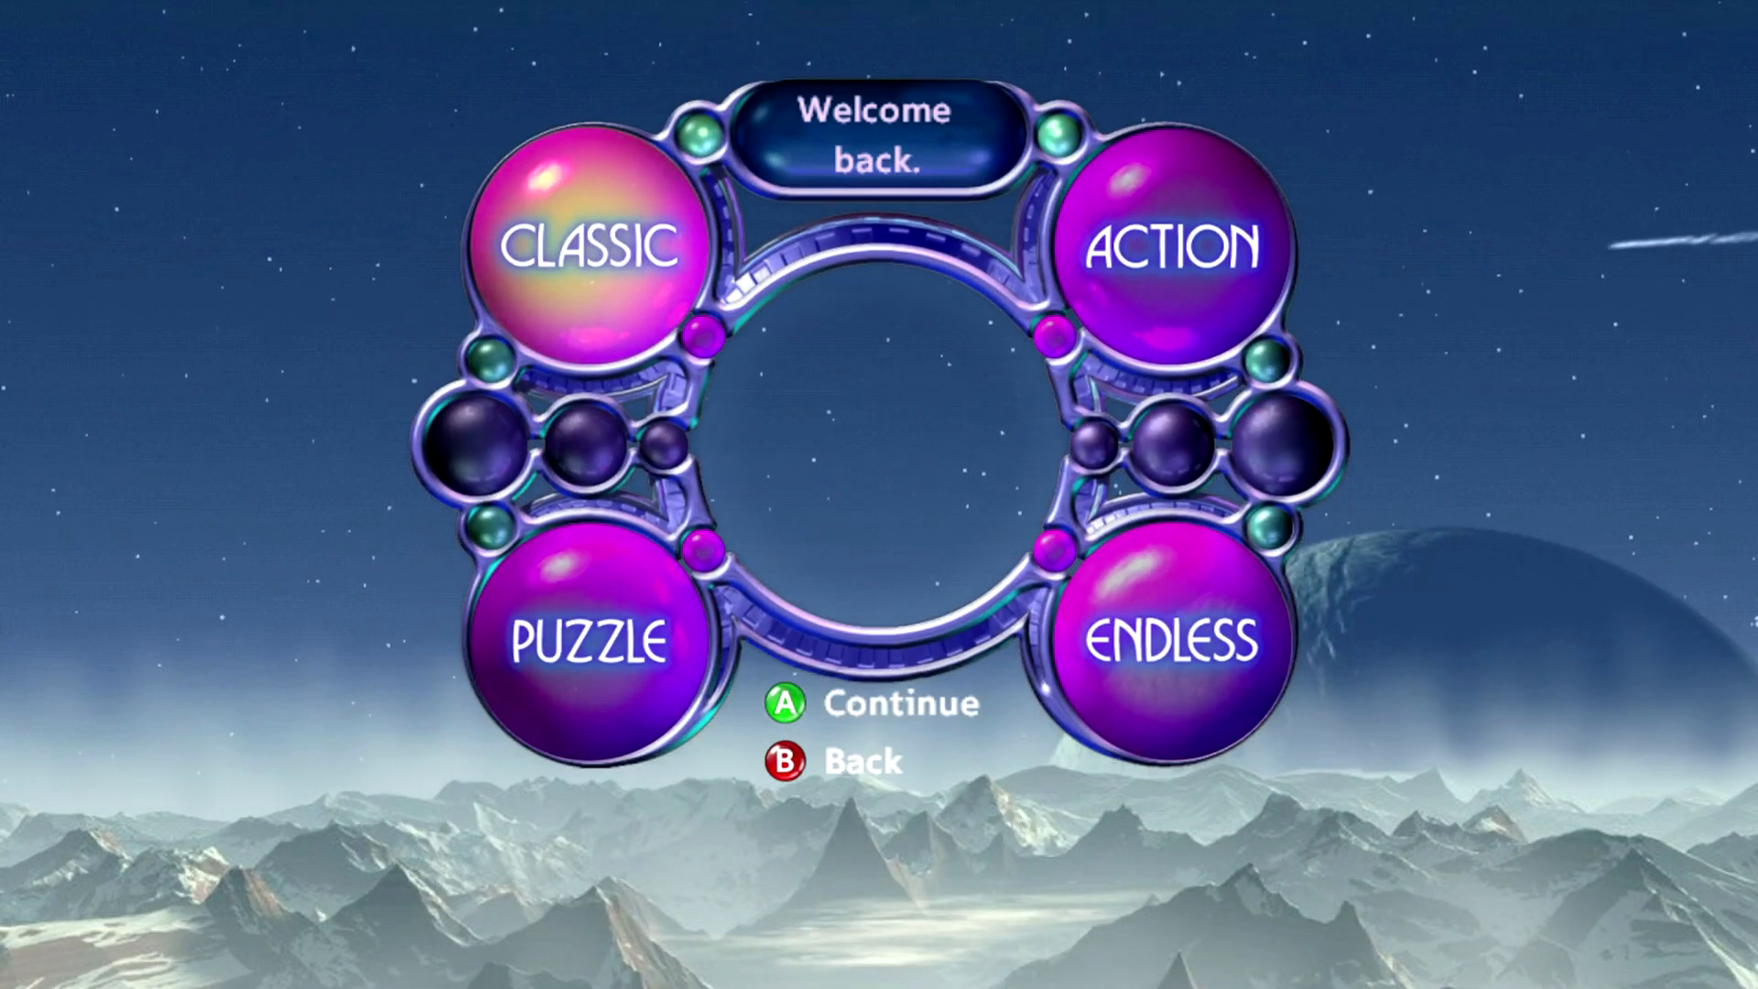